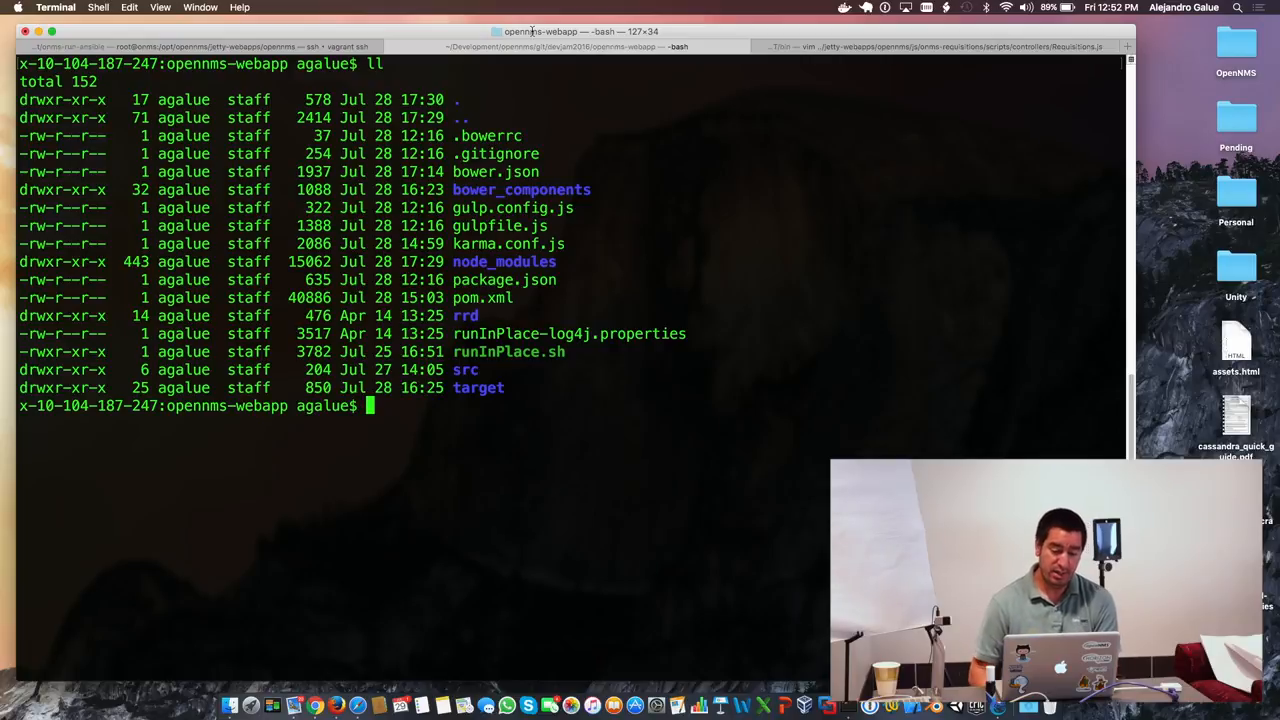
- Review bower.json in vim
{"action": "type", "text": "vim"}
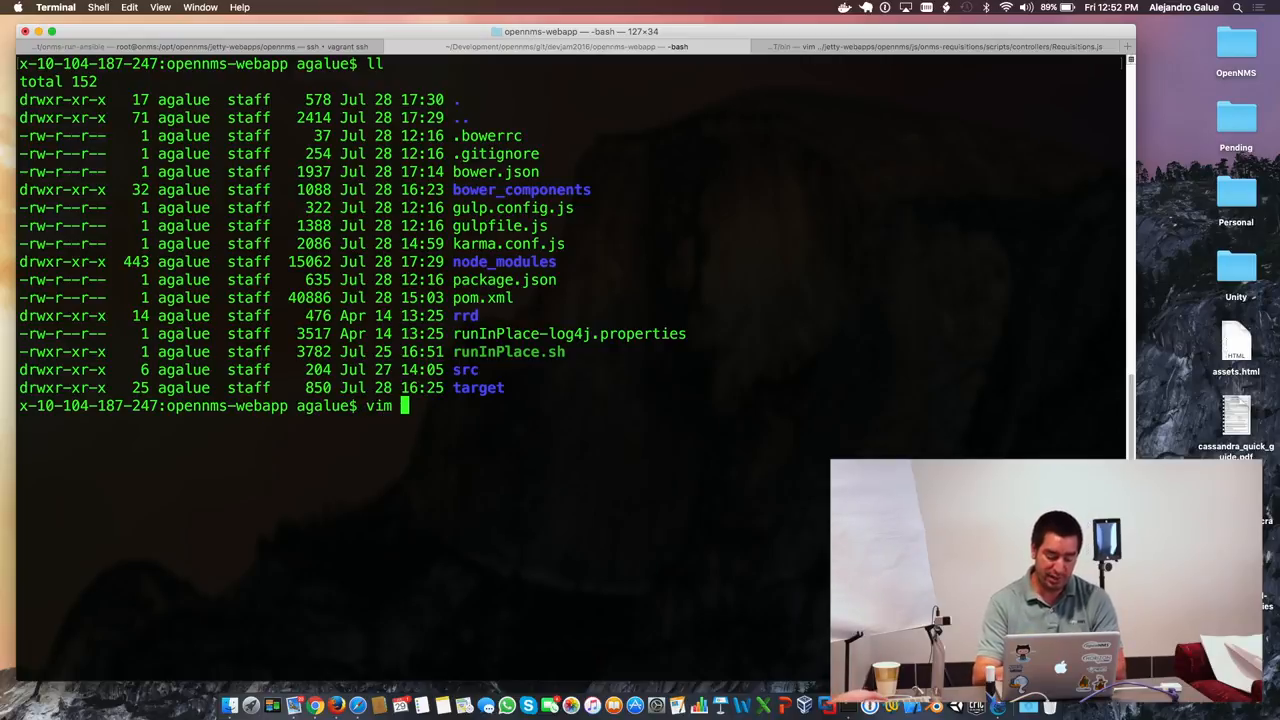
{"action": "type", "text": "bower.json"}
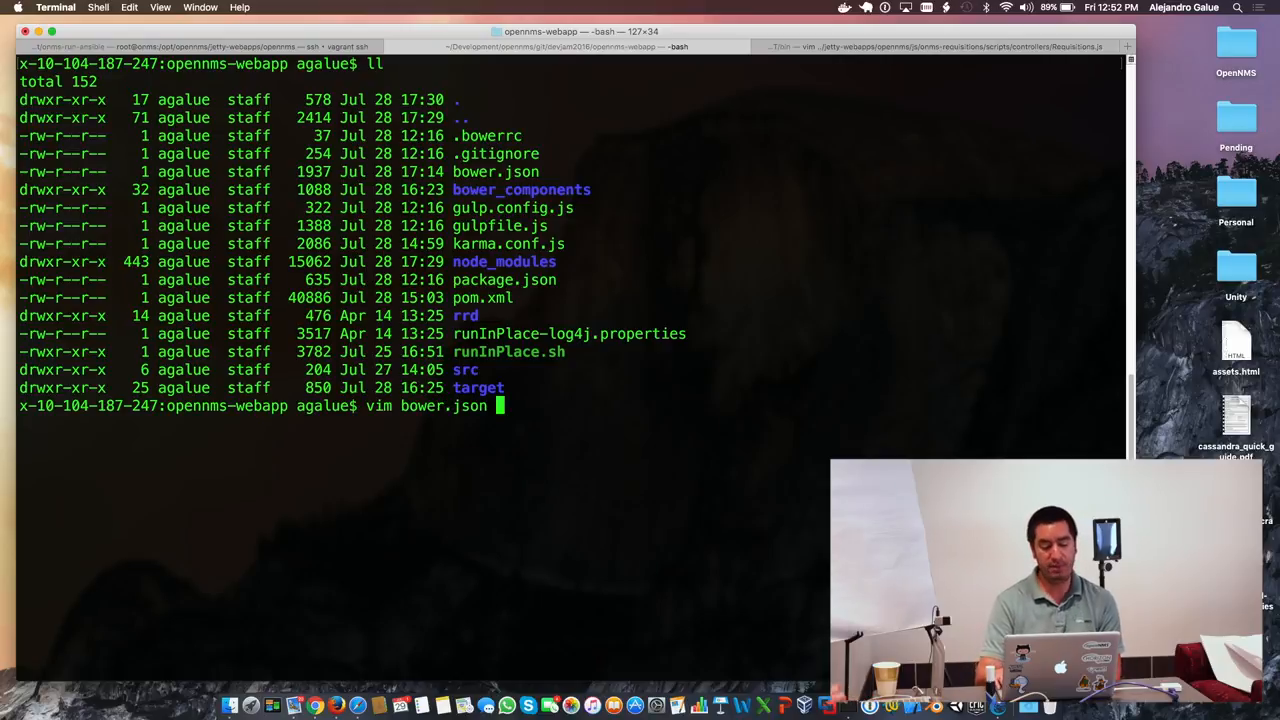
{"action": "key", "text": "enter"}
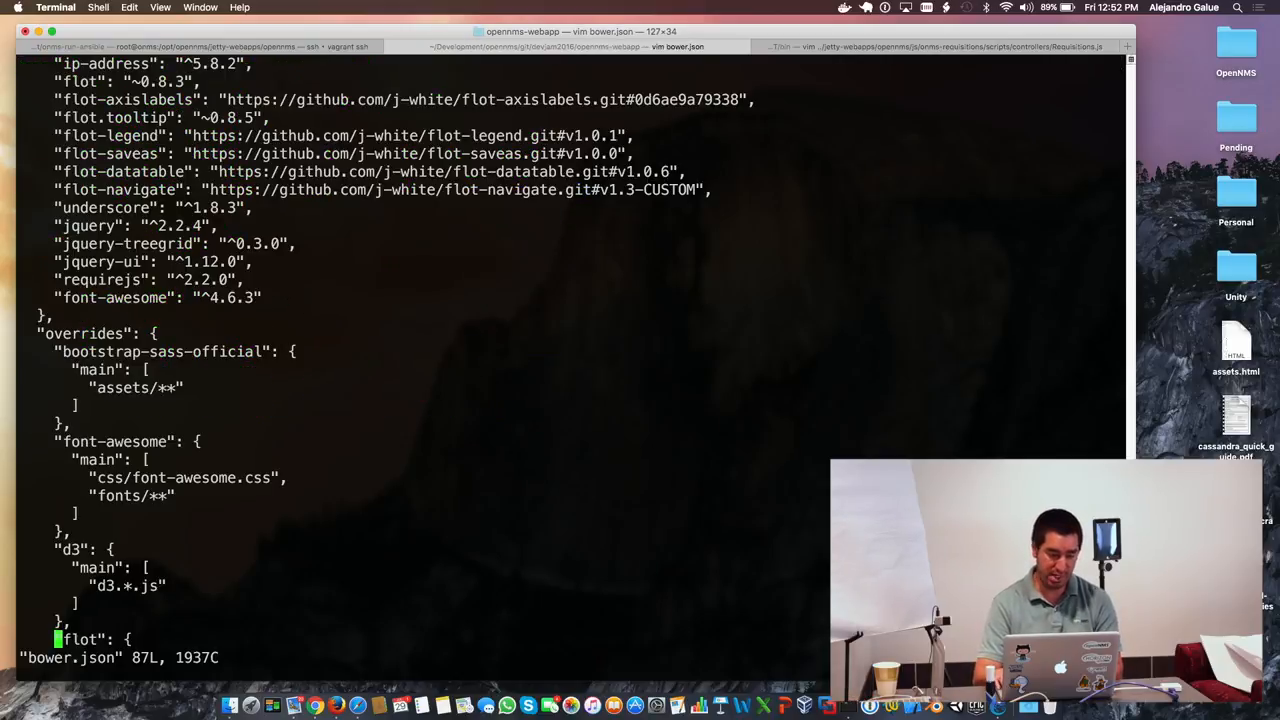
{"action": "scroll", "scroll_direction": "up", "scroll_amount": 3}
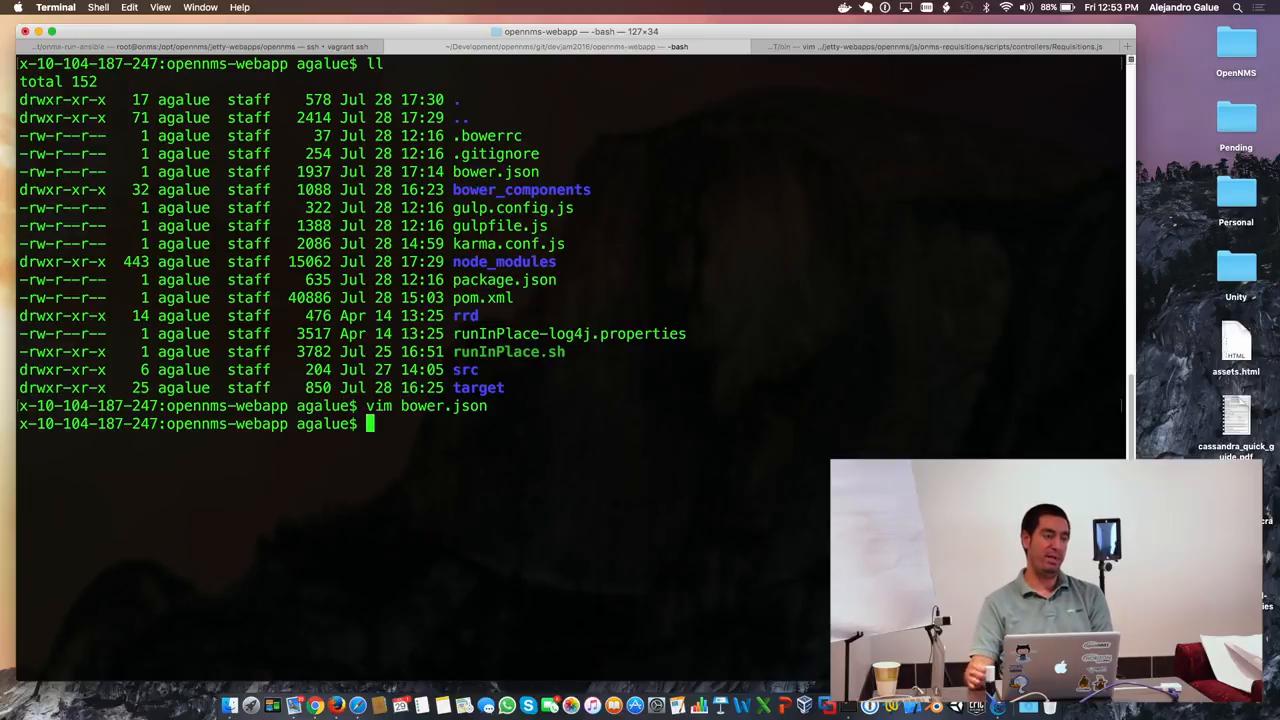
- Check bower_components size with du -hs (18M) and return to opennms-webapp
{"action": "type", "text": "cd bower_components/"}
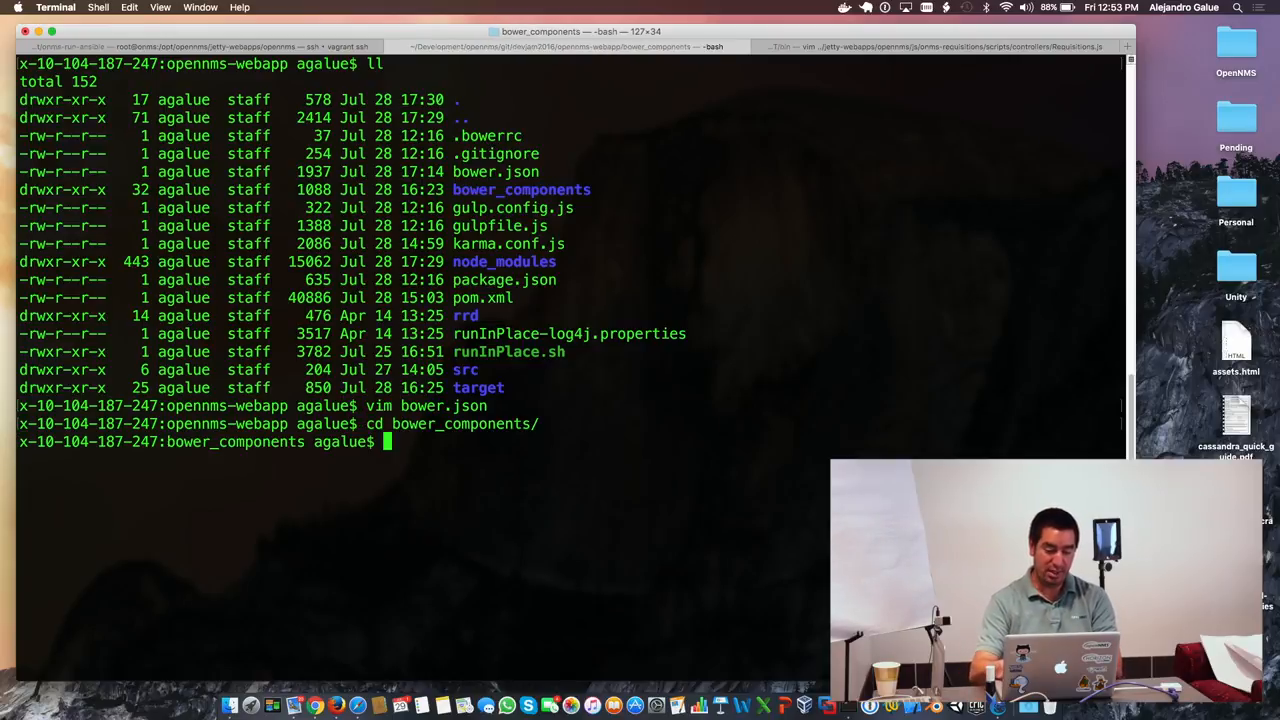
{"action": "type", "text": "du -hs"}
{"action": "type", "text": "c"}
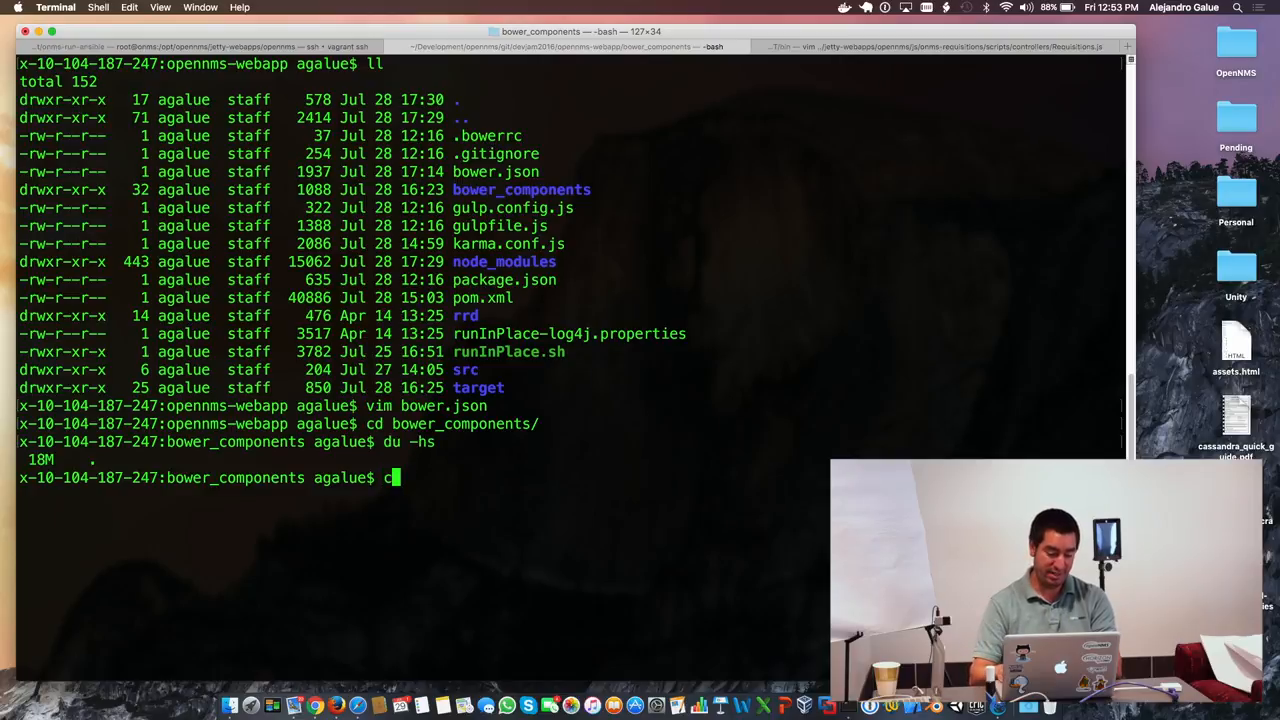
{"action": "type", "text": "d ../"}
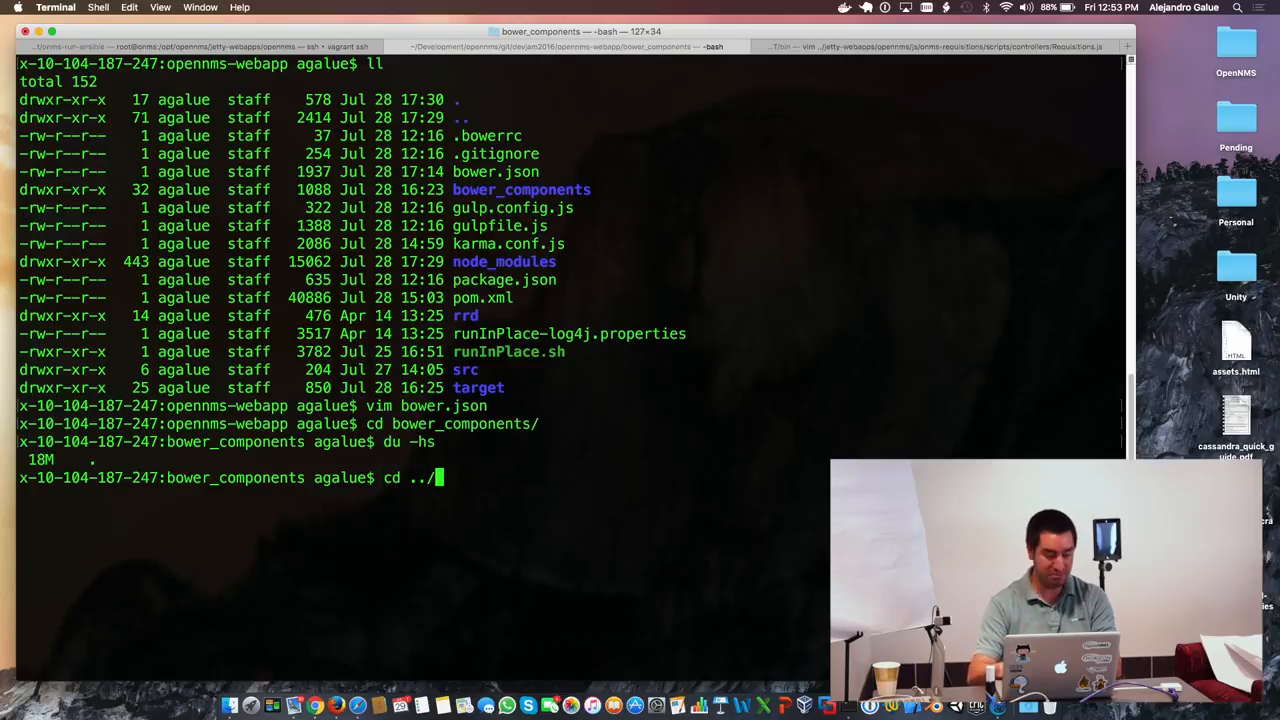
- List the contents of src/main/webapp/lib
{"action": "type", "text": "src/"}
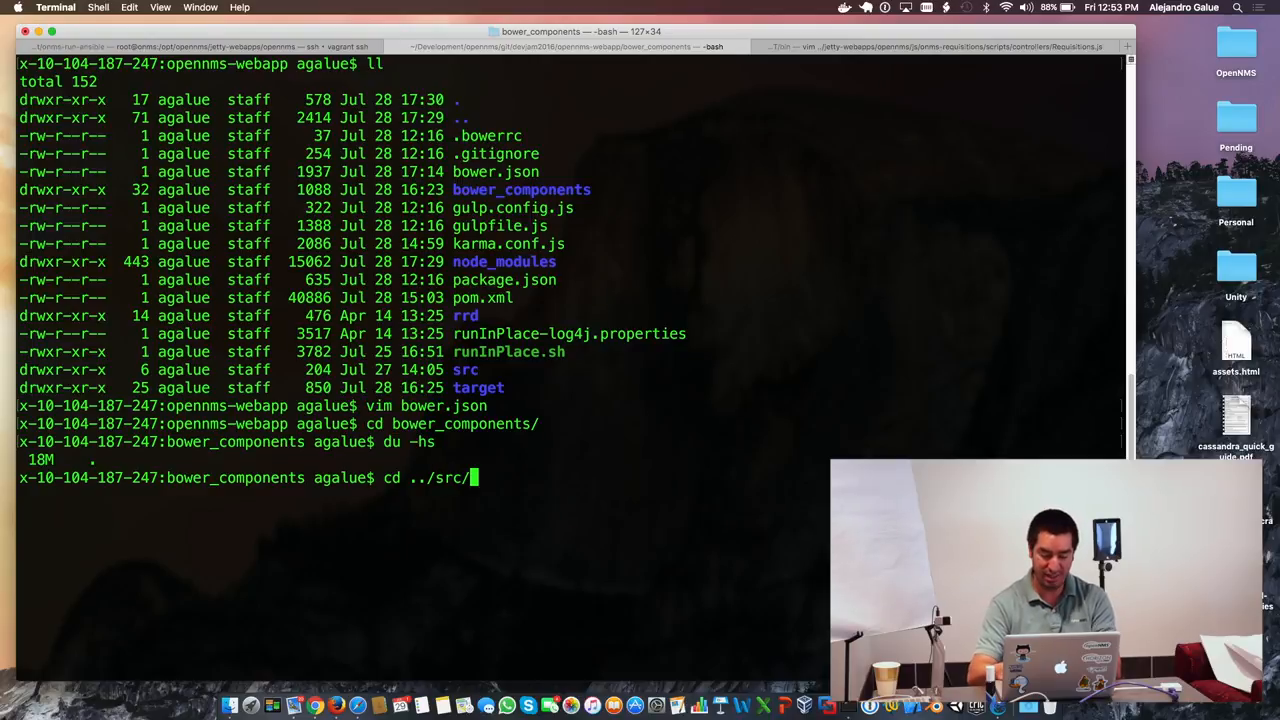
{"action": "type", "text": "w"}
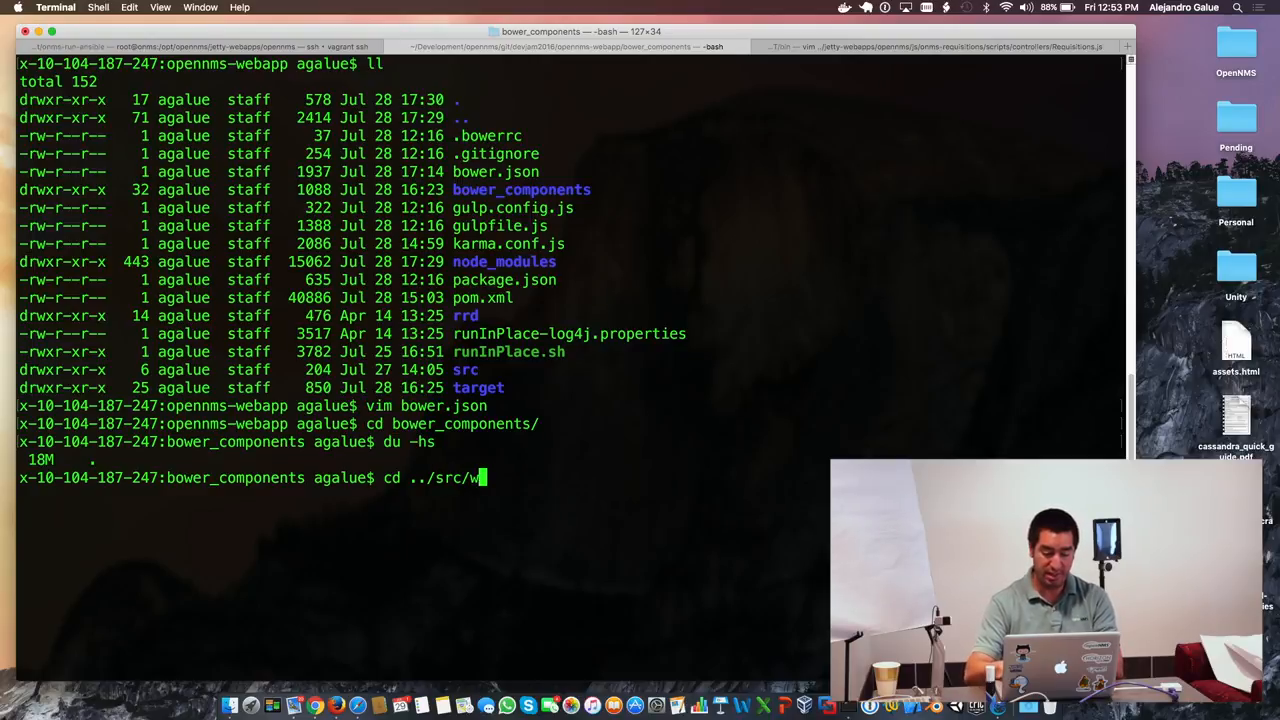
{"action": "type", "text": "w"}
{"action": "type", "text": "cd s"}
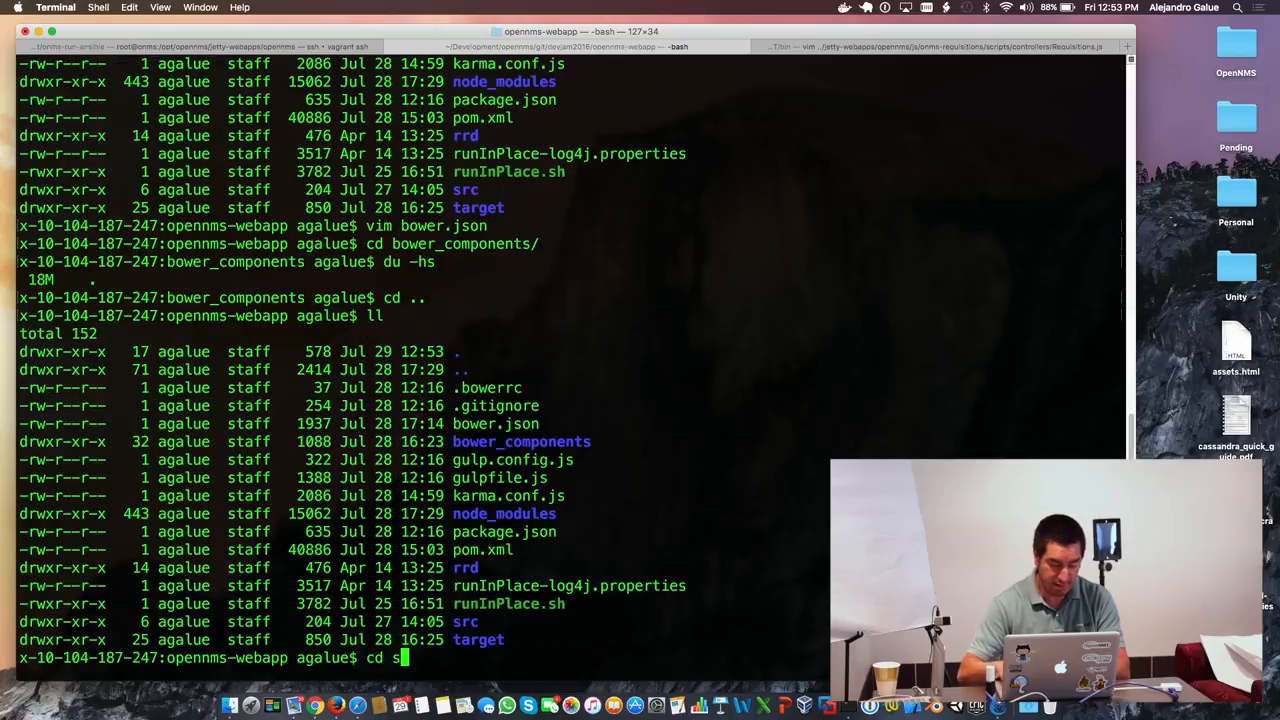
{"action": "type", "text": "rc/main/webapp/lib/"}
{"action": "type", "text": "ll"}
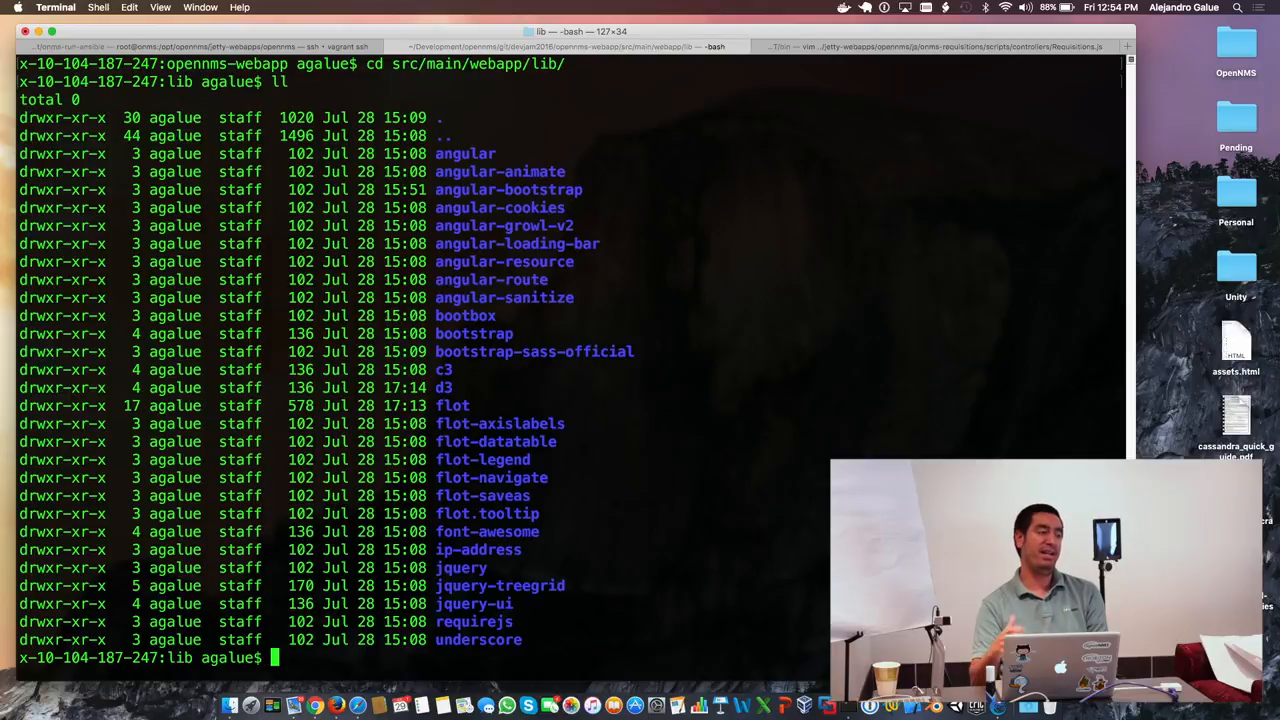
- Report the lib folder size as 6.2M with du -hs and move up toward src/main
{"action": "type", "text": "du -hs"}
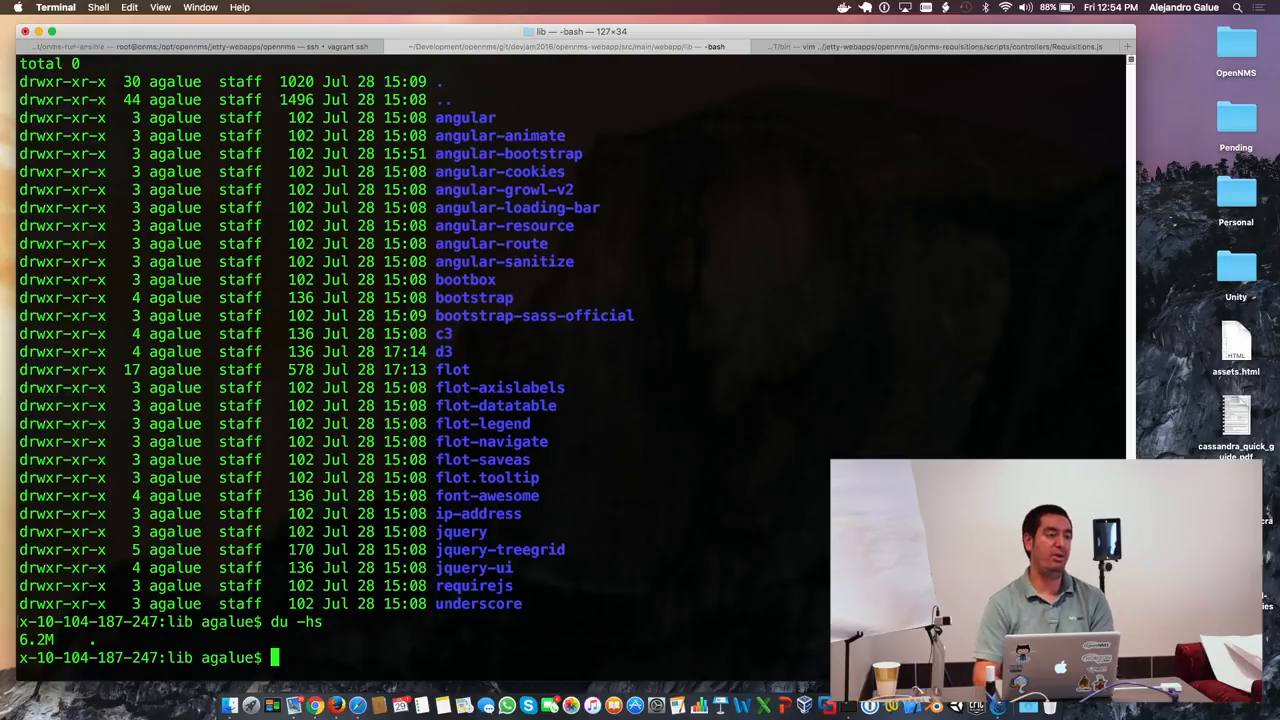
{"action": "type", "text": "cd .."}
{"action": "type", "text": "ll"}
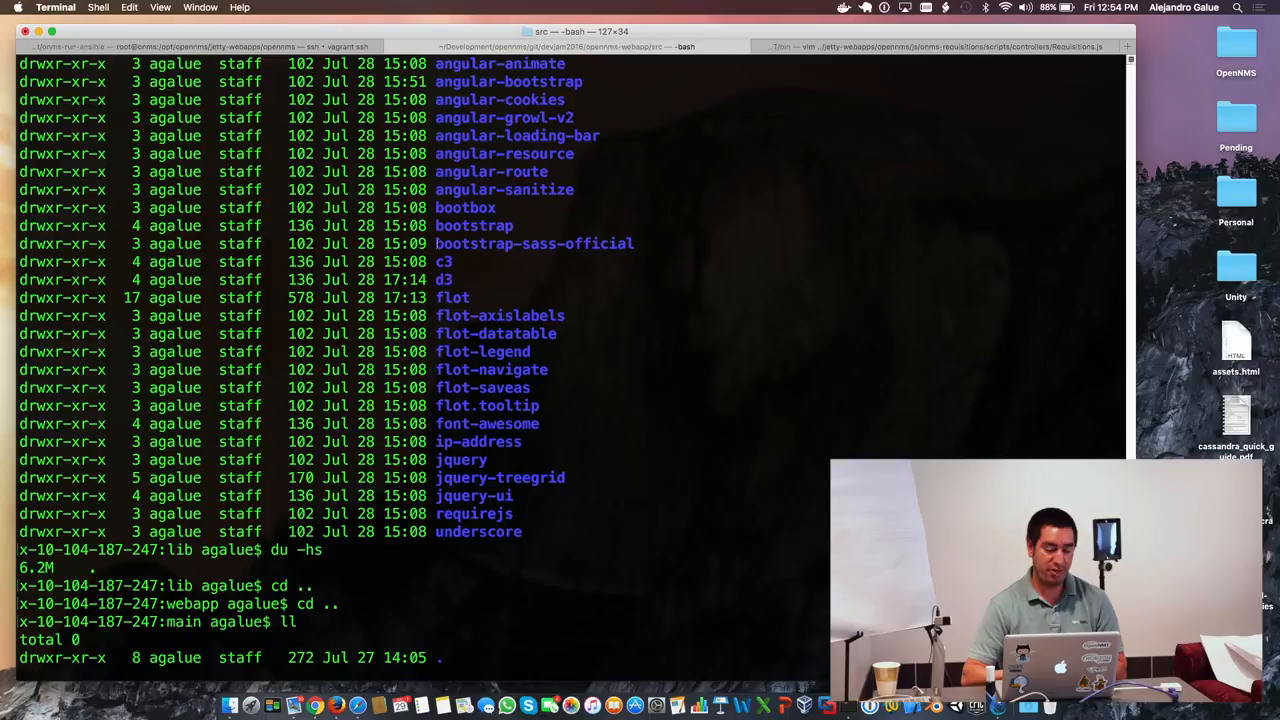
- Pick out the bootstrap-sass-official library name in the listing
{"action": "double_click", "coordinate": [536, 244]}
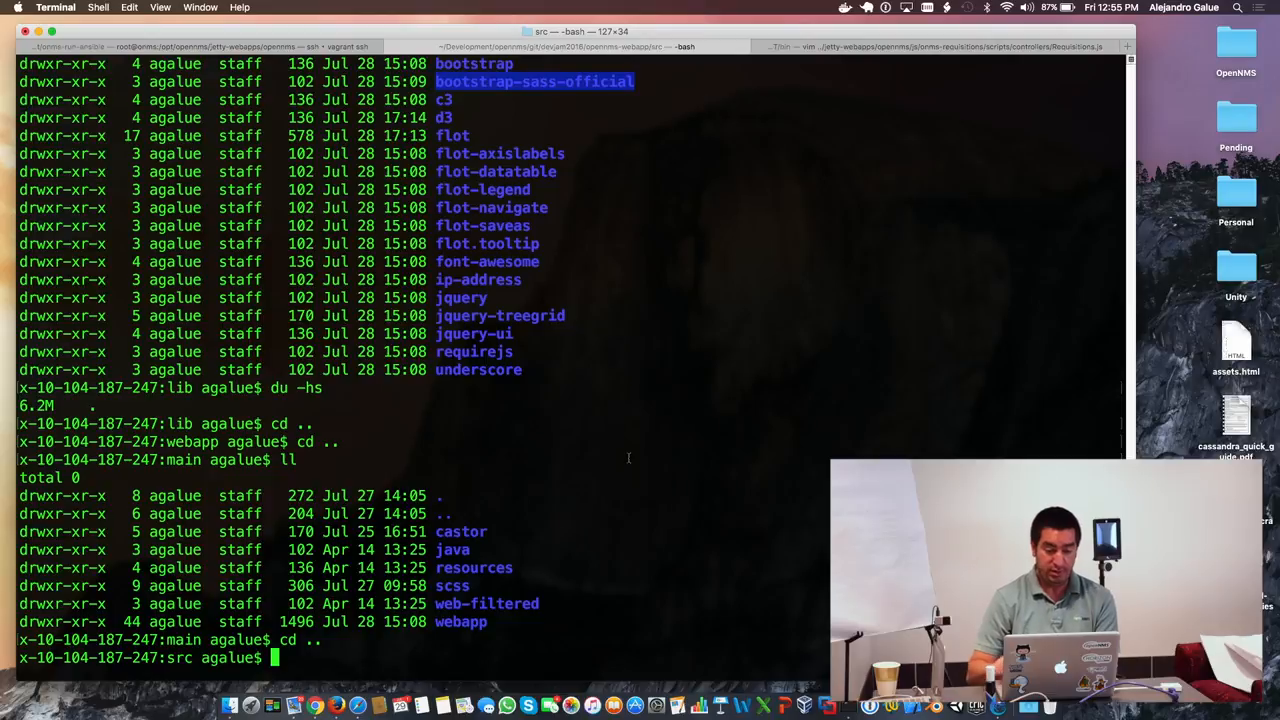
{"action": "mouse_move", "coordinate": [368, 684]}
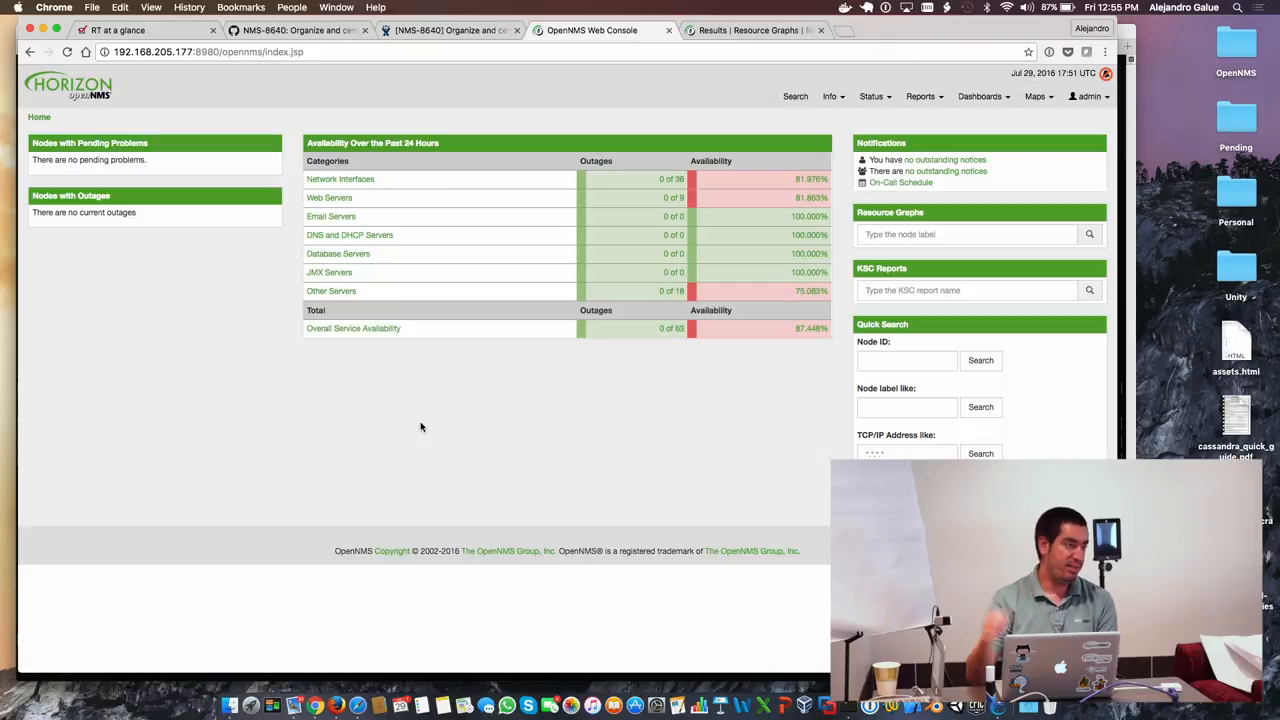
{"action": "mouse_move", "coordinate": [644, 378]}
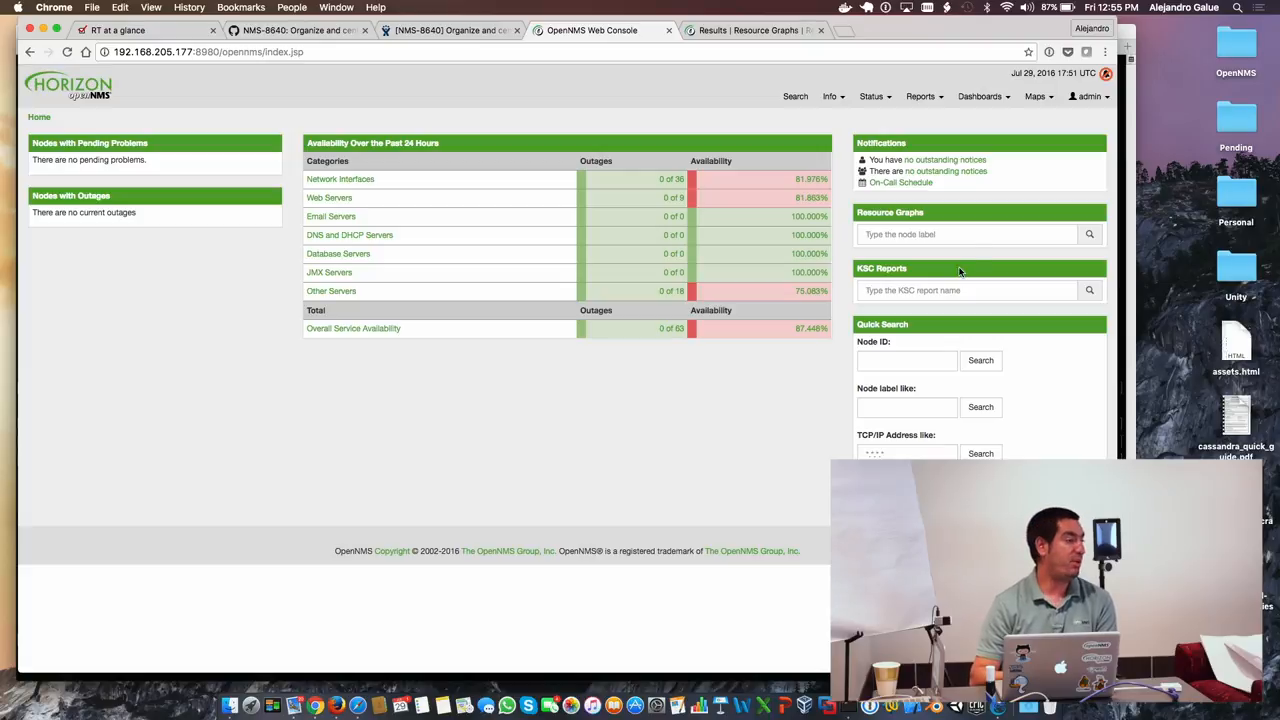
- Search the home page Resource Graphs node label field for 'h'
{"action": "left_click", "coordinate": [966, 234]}
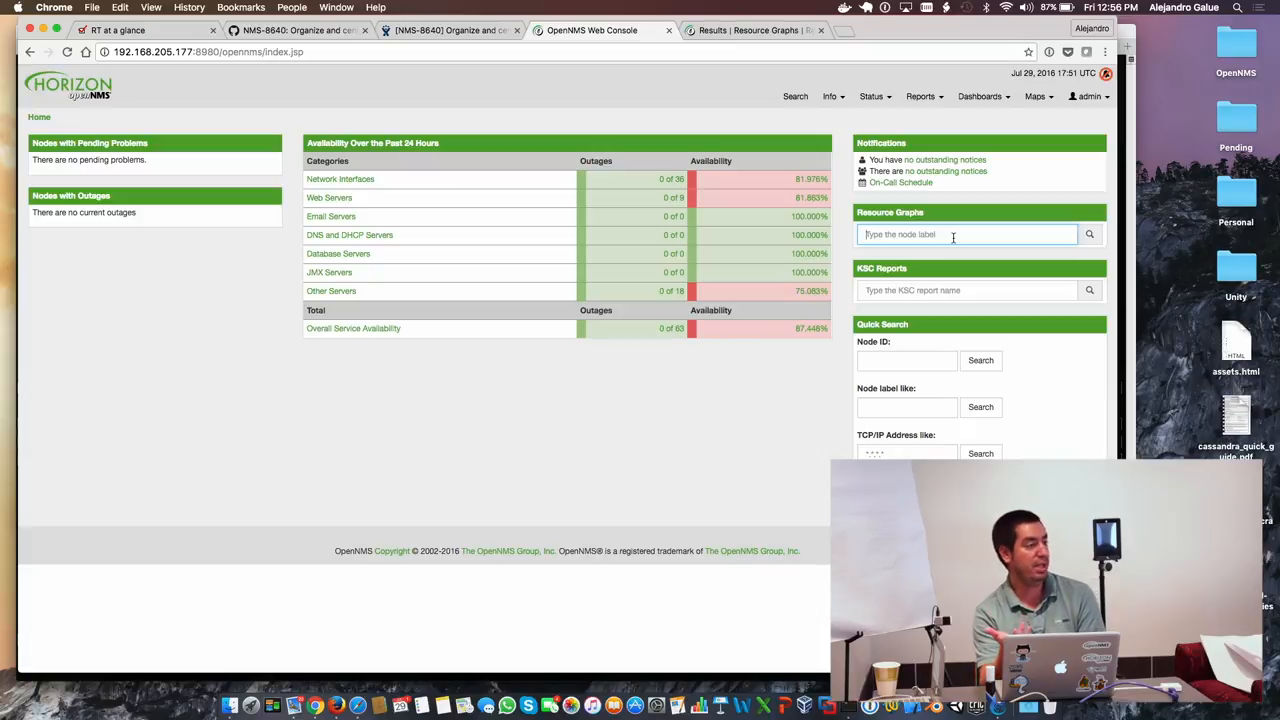
{"action": "type", "text": "h"}
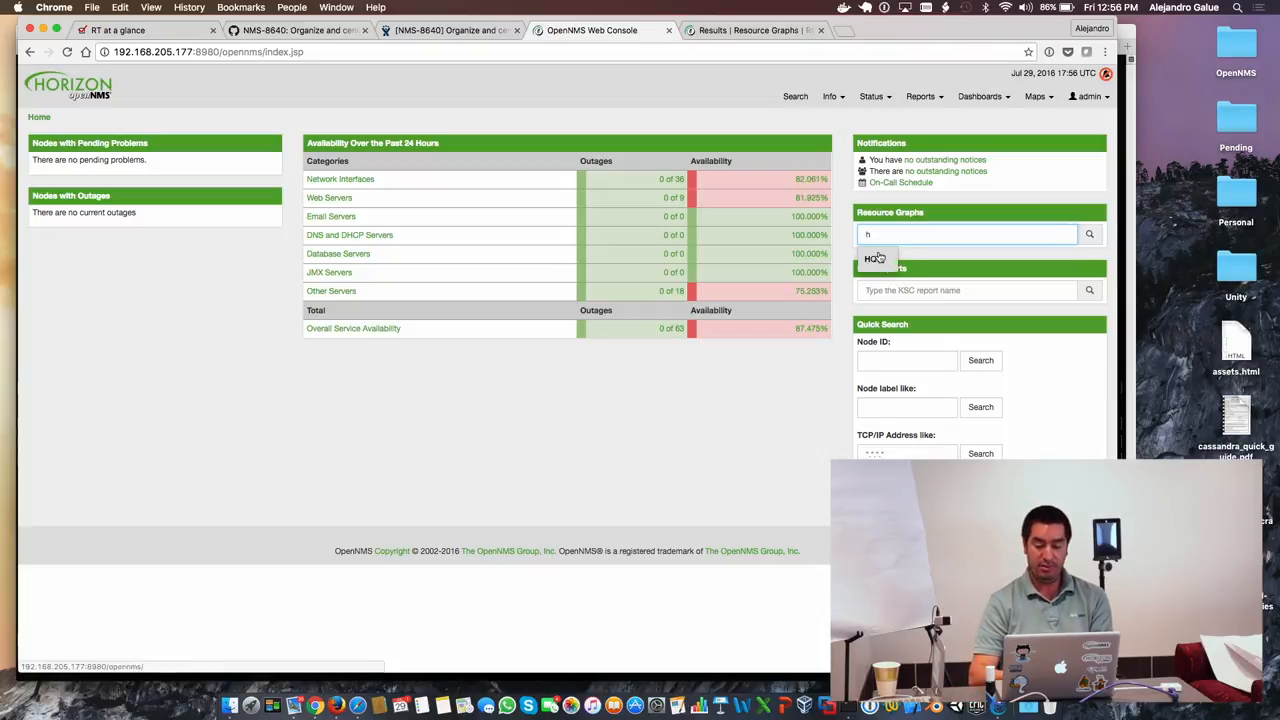
- Choose HQ, try Select All and Clear All, filter to 'Ma' and tick the Maracaibo ATM0/0 resource
{"action": "left_click", "coordinate": [876, 258]}
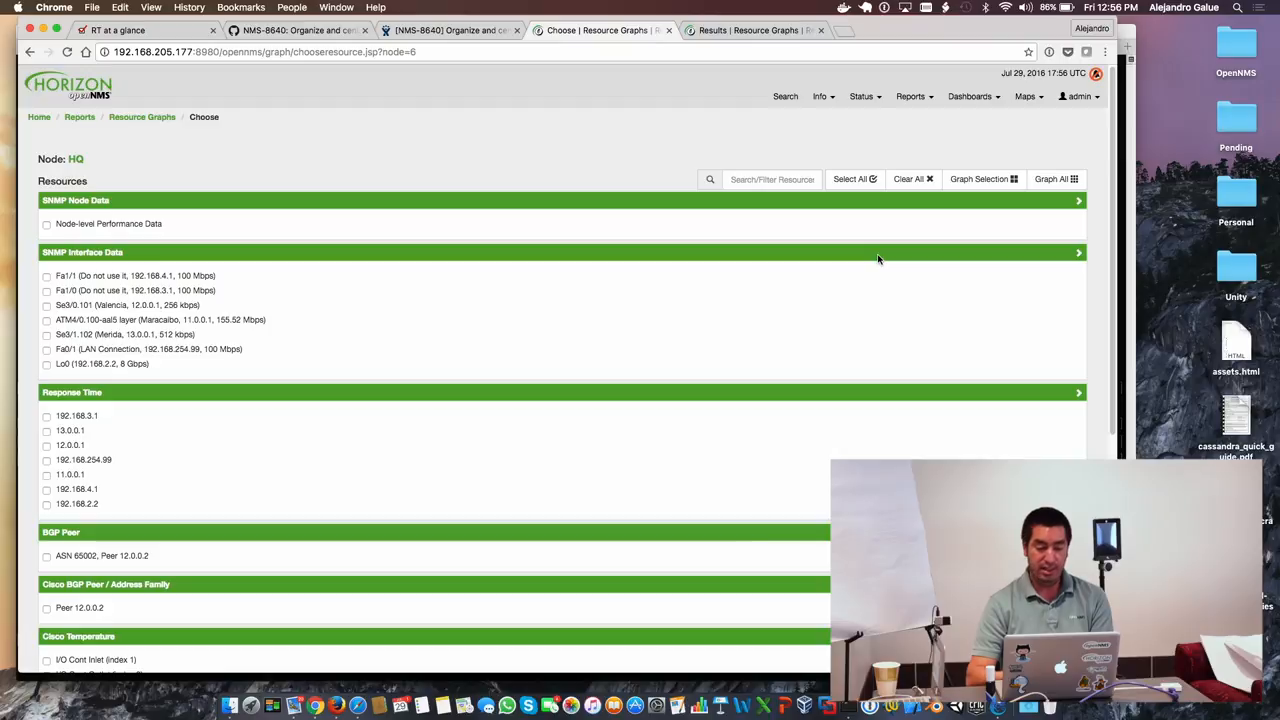
{"action": "mouse_move", "coordinate": [684, 368]}
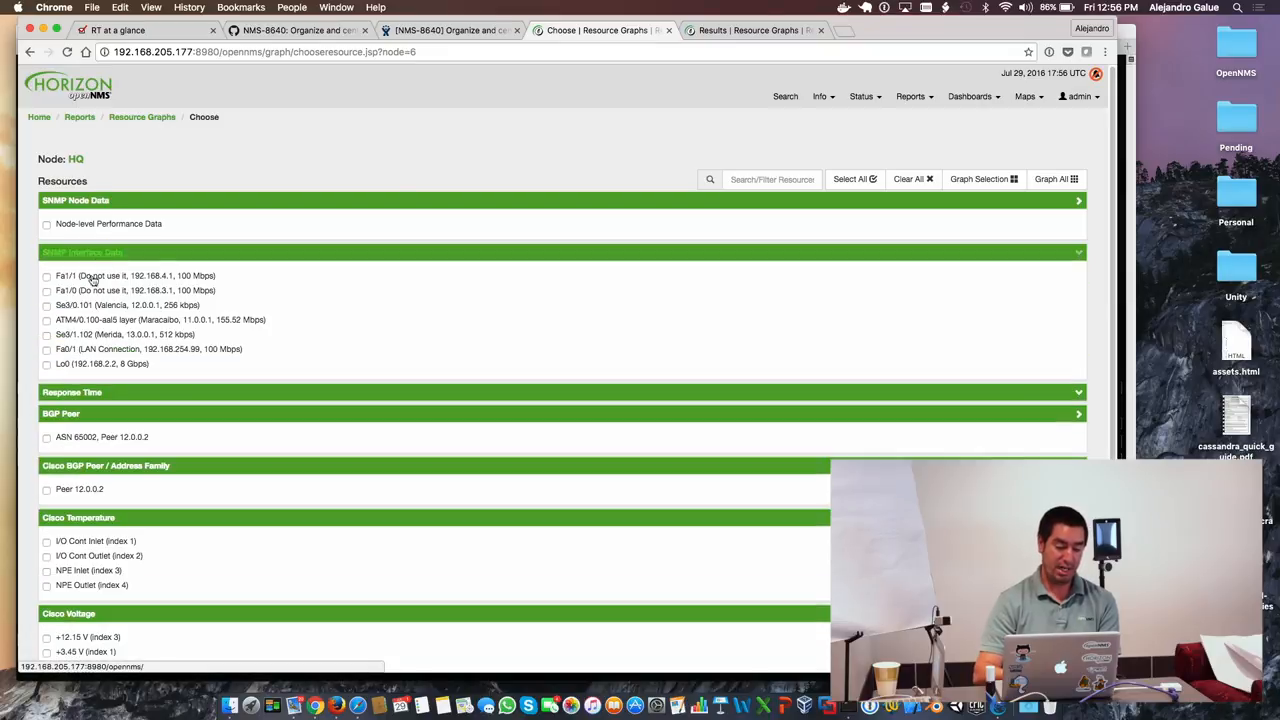
{"action": "left_click", "coordinate": [46, 304]}
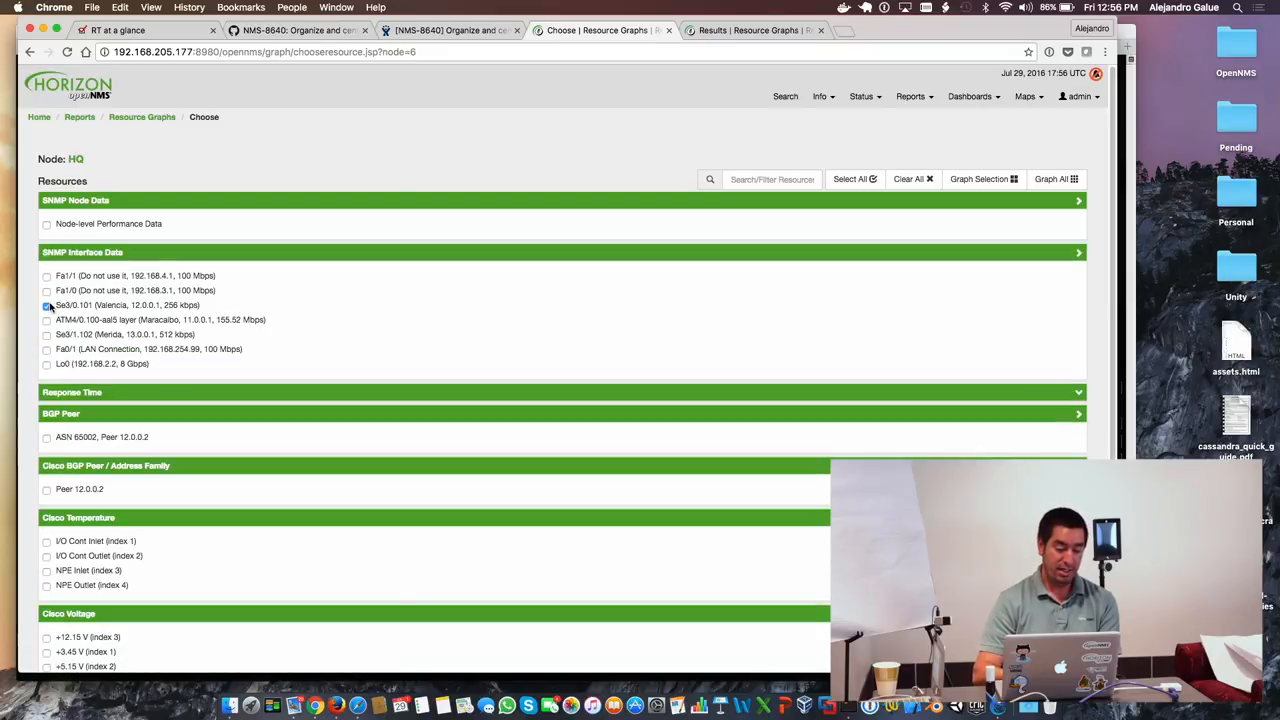
{"action": "left_click", "coordinate": [848, 180]}
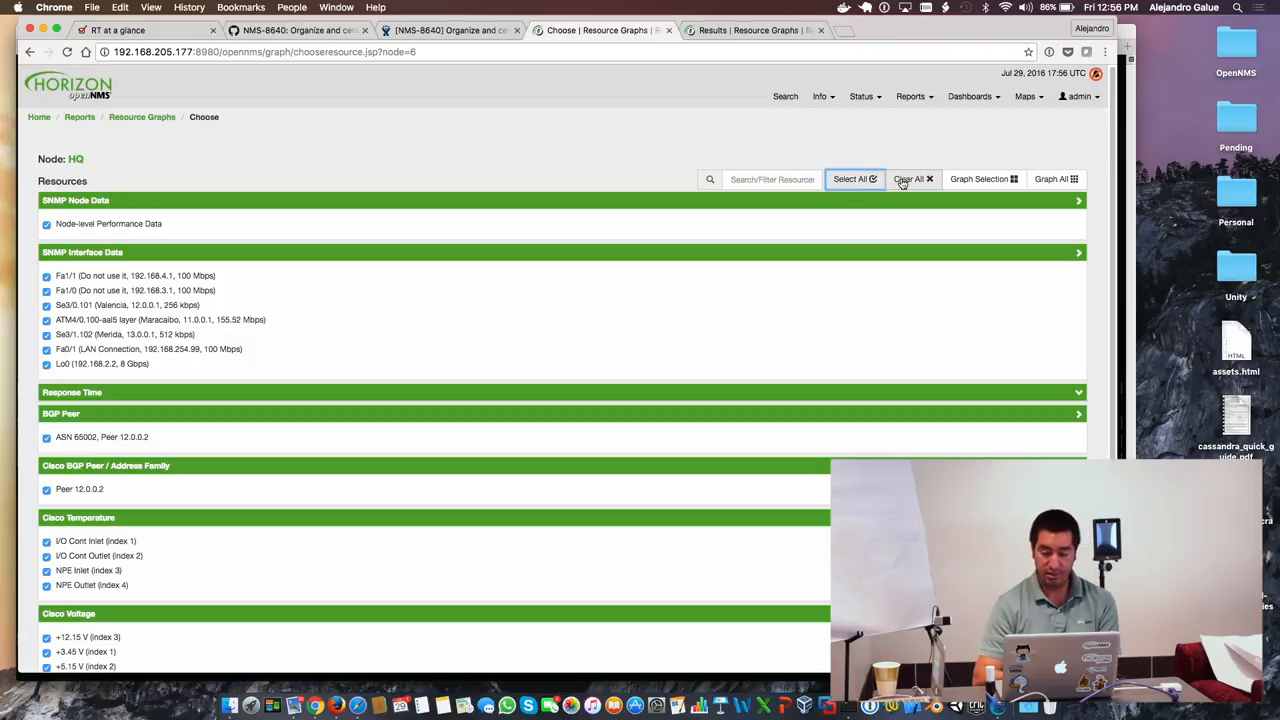
{"action": "left_click", "coordinate": [908, 180]}
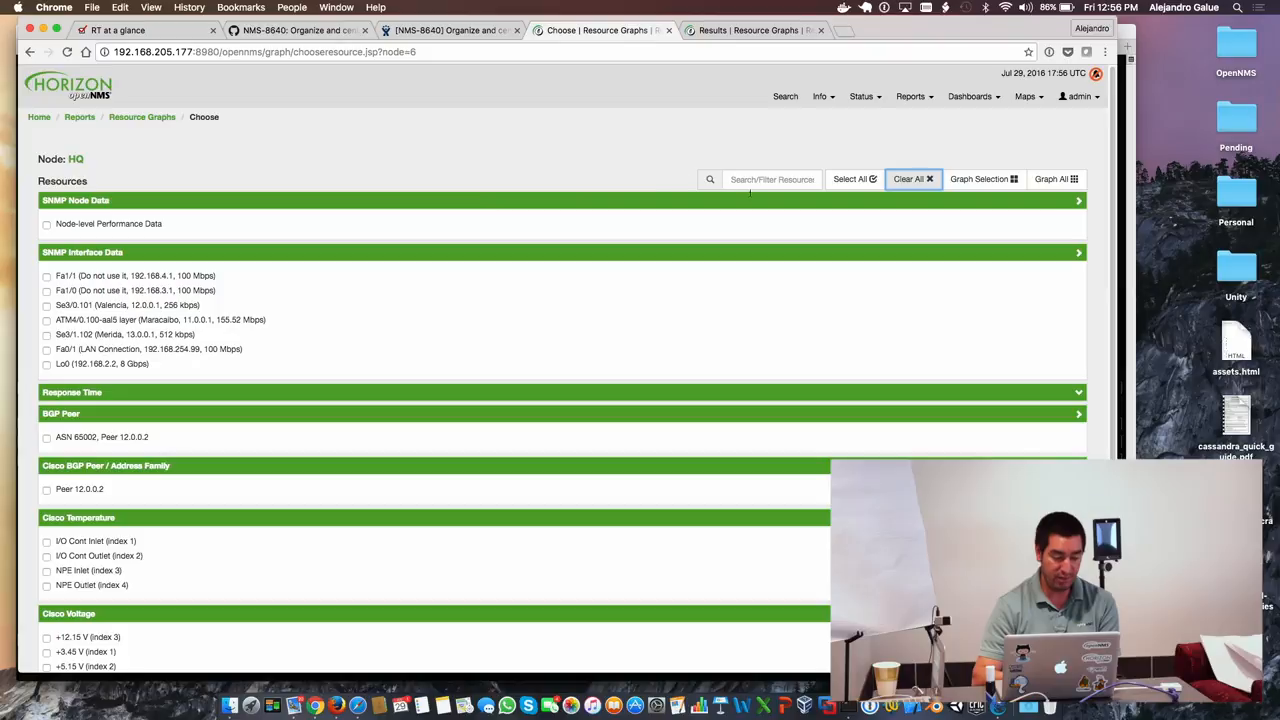
{"action": "type", "text": "Mara"}
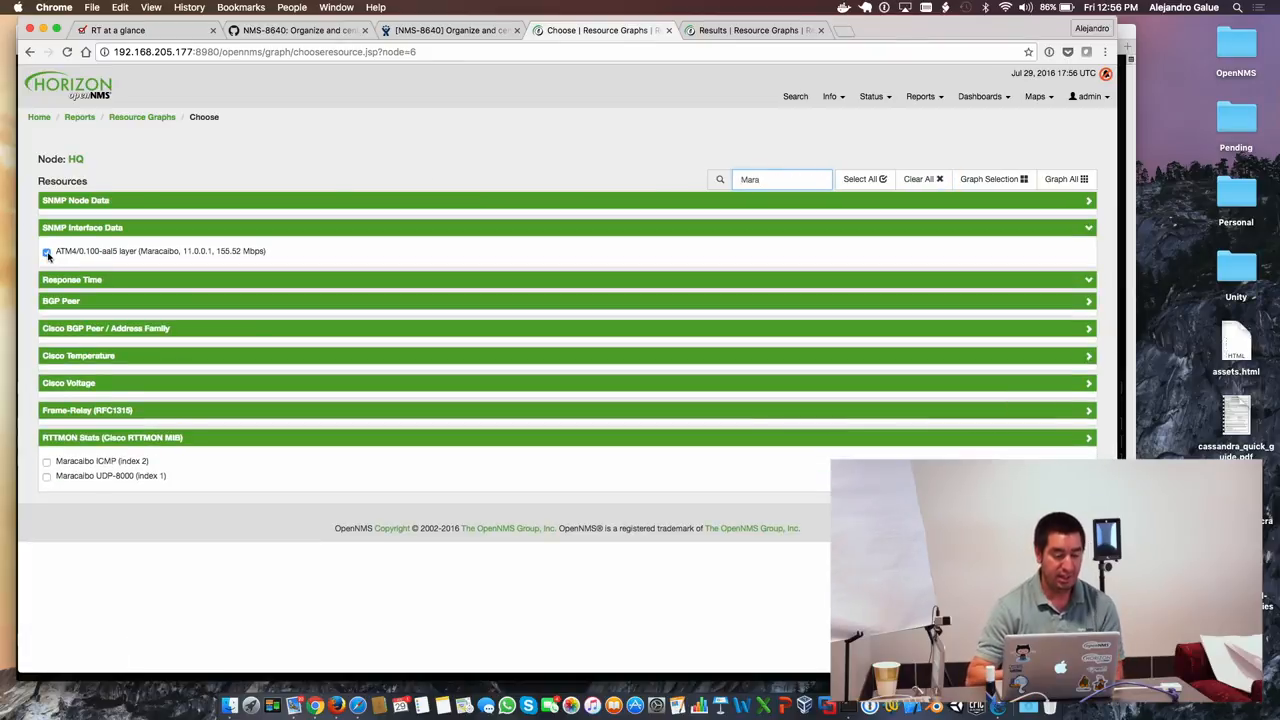
{"action": "left_click", "coordinate": [46, 252]}
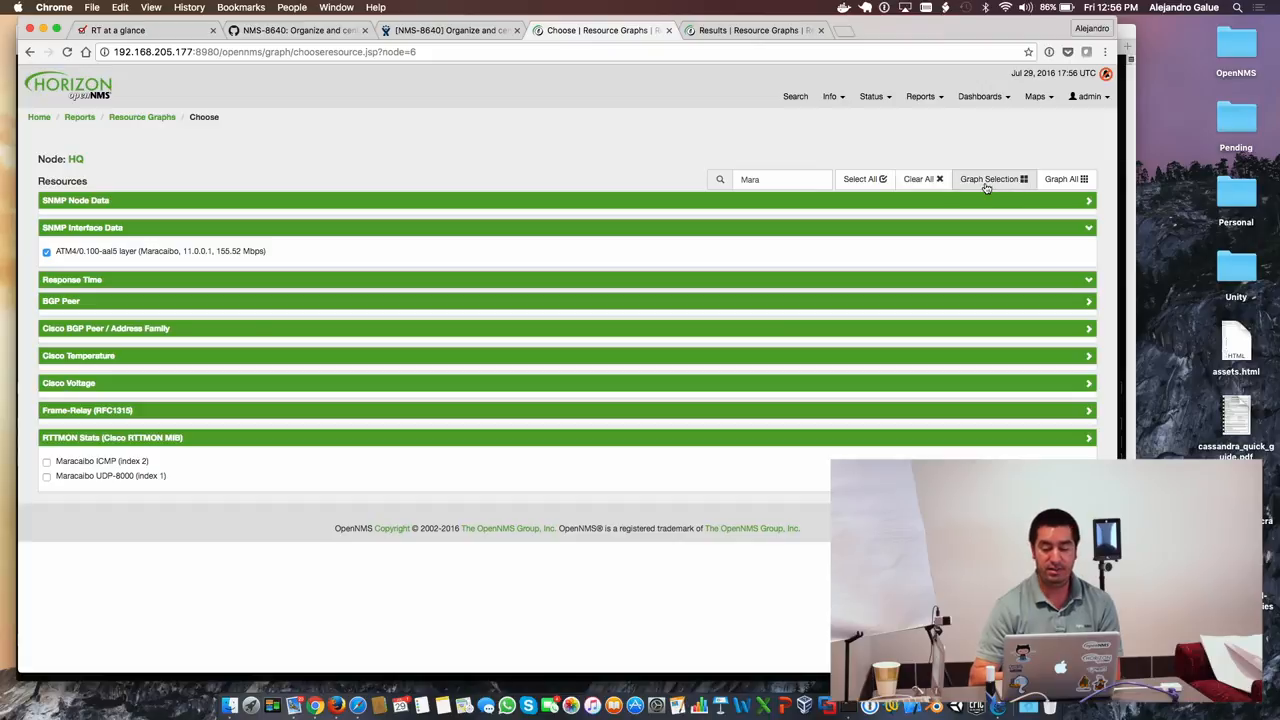
- Graph the selected ATM resource and bring up the add-to-KSC-report form
{"action": "left_click", "coordinate": [990, 180]}
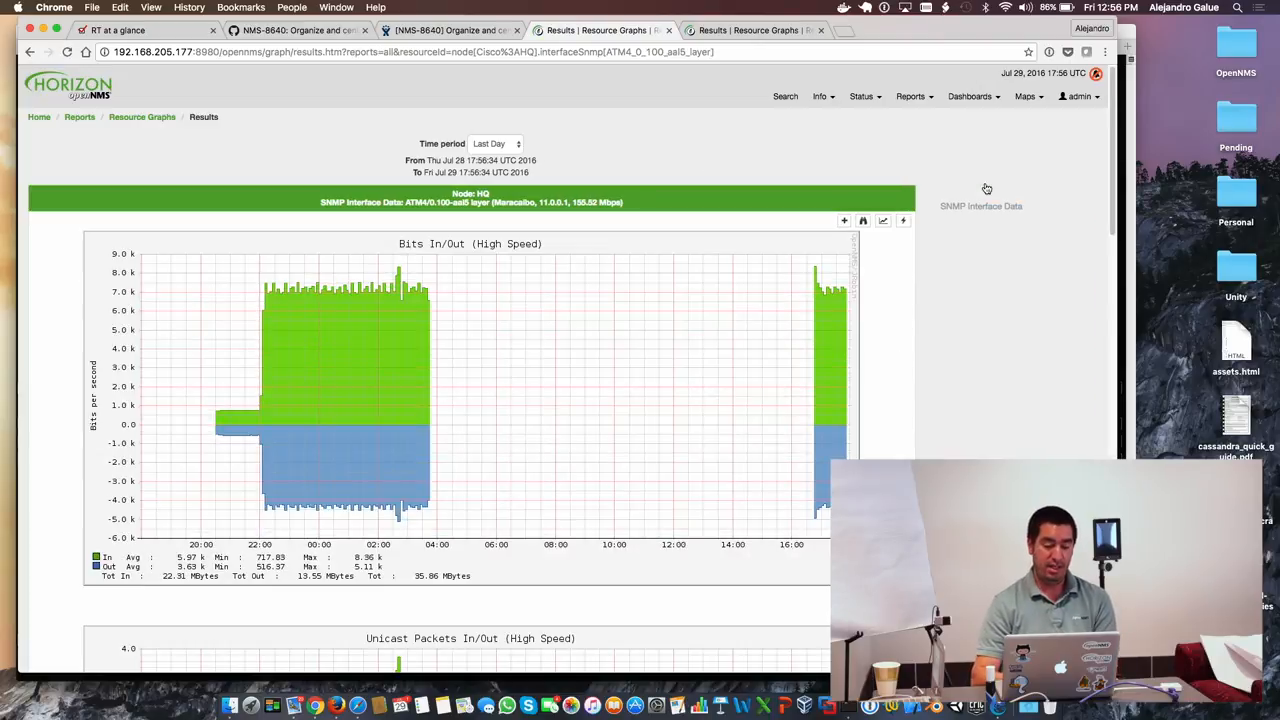
{"action": "mouse_move", "coordinate": [1024, 332]}
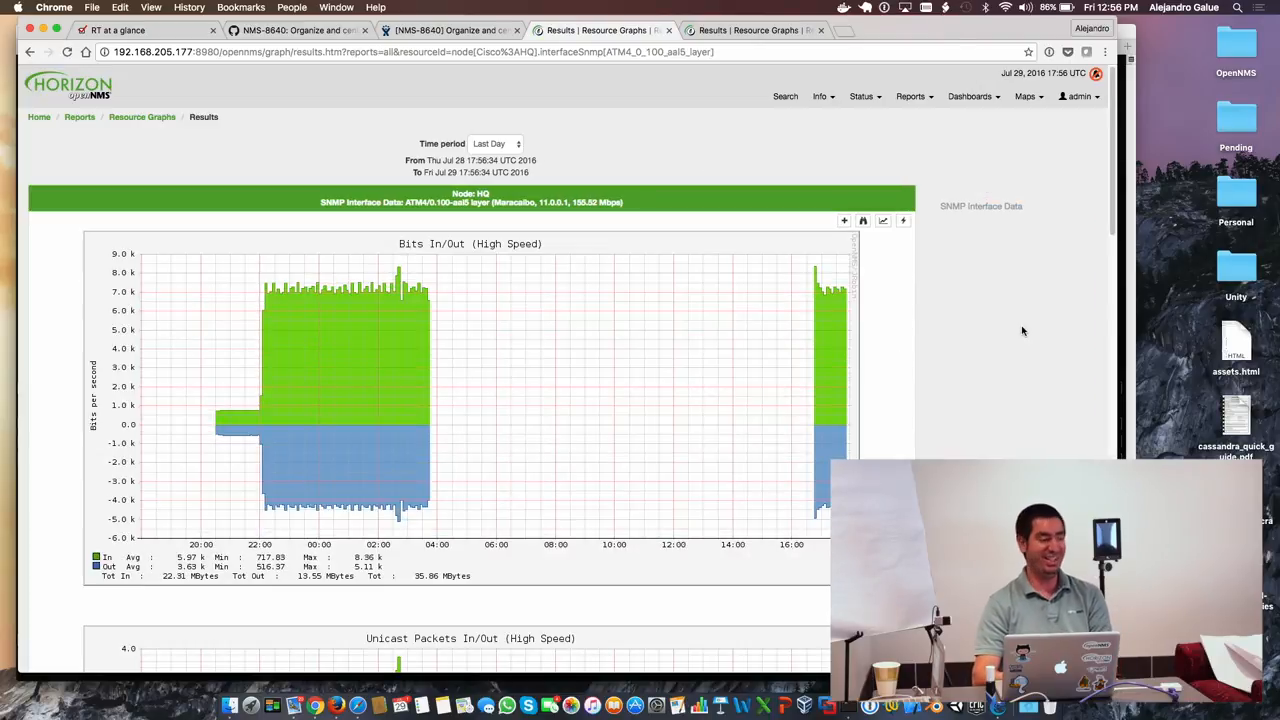
{"action": "scroll", "scroll_direction": "down", "scroll_amount": 3}
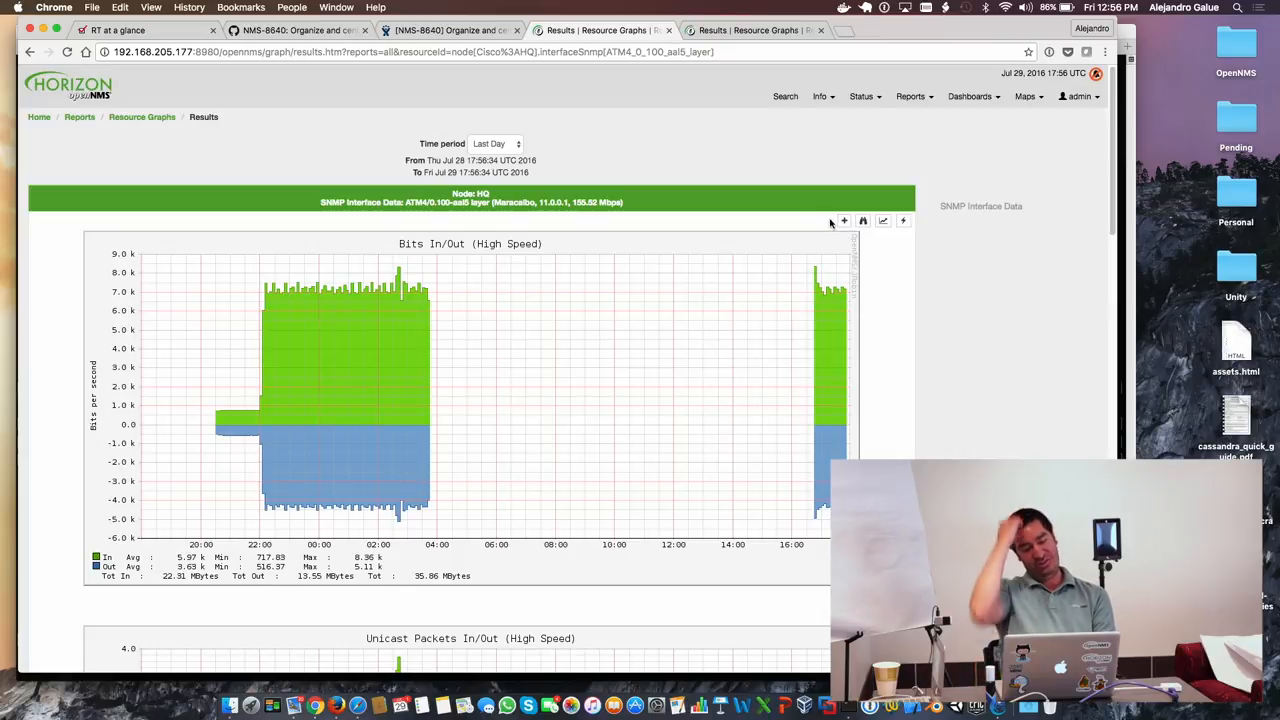
{"action": "left_click", "coordinate": [844, 220]}
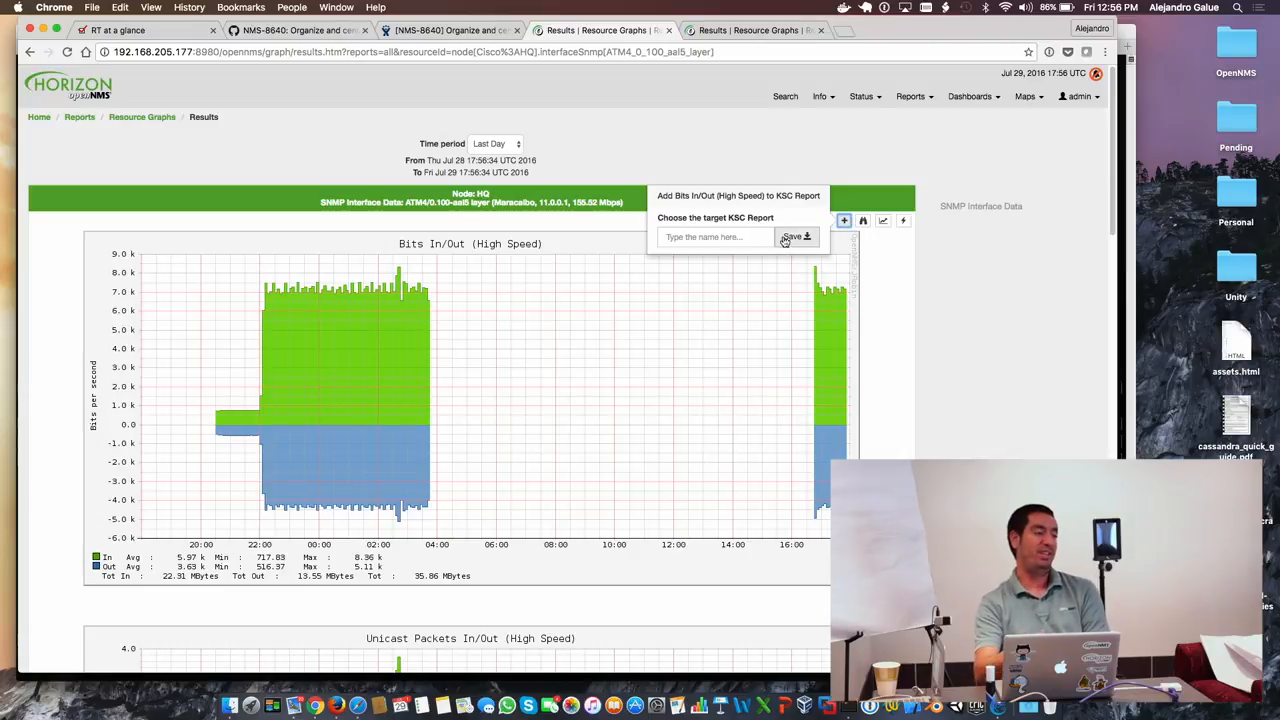
{"action": "mouse_move", "coordinate": [1070, 366]}
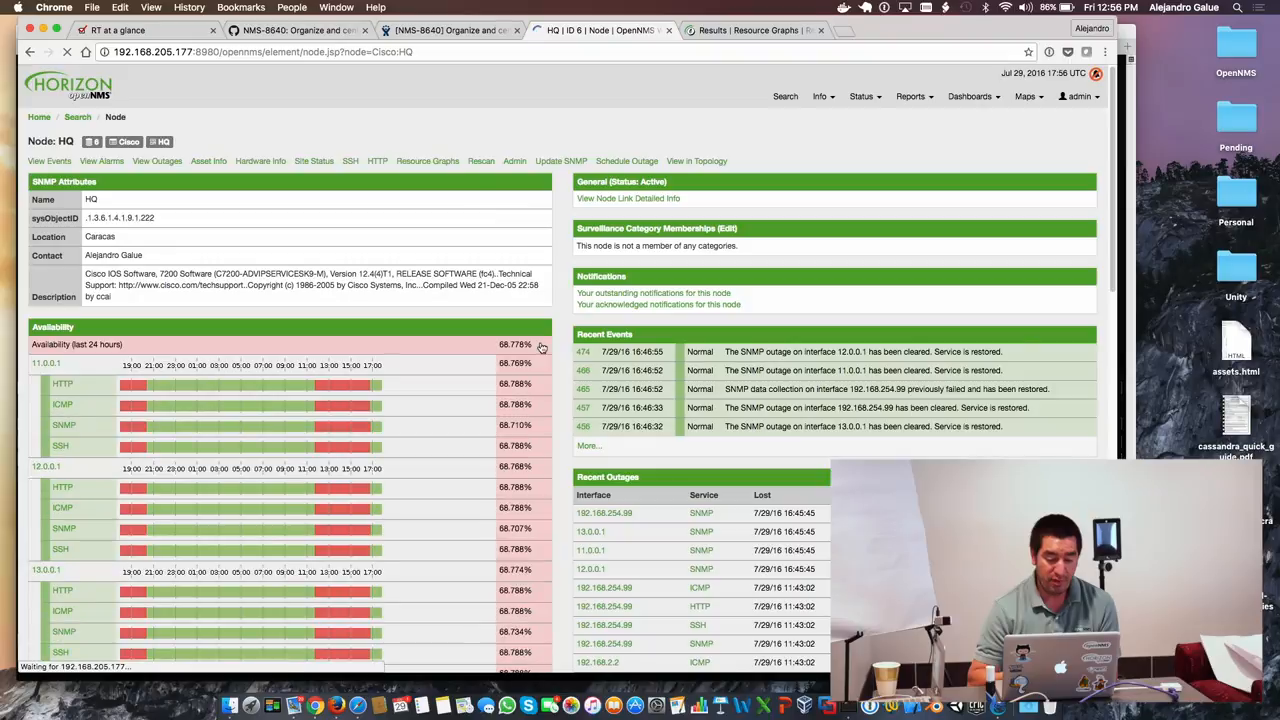
{"action": "scroll", "scroll_direction": "down", "scroll_amount": 3}
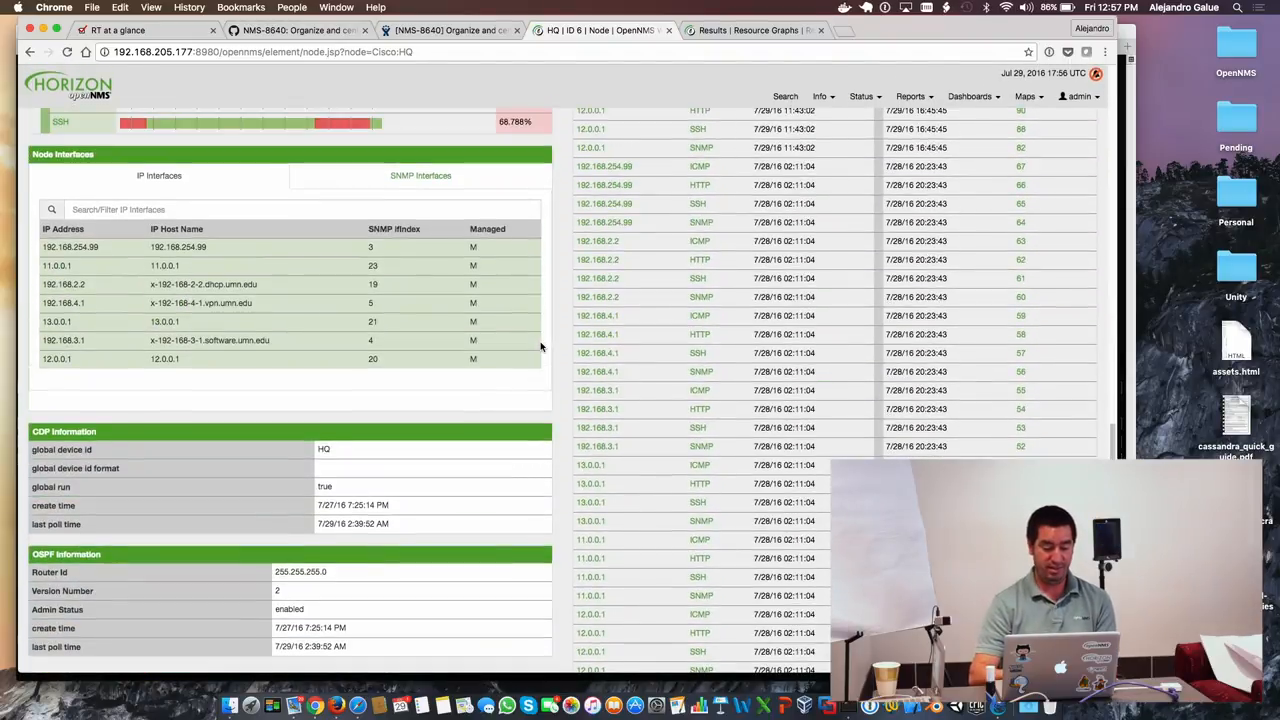
{"action": "left_click", "coordinate": [420, 176]}
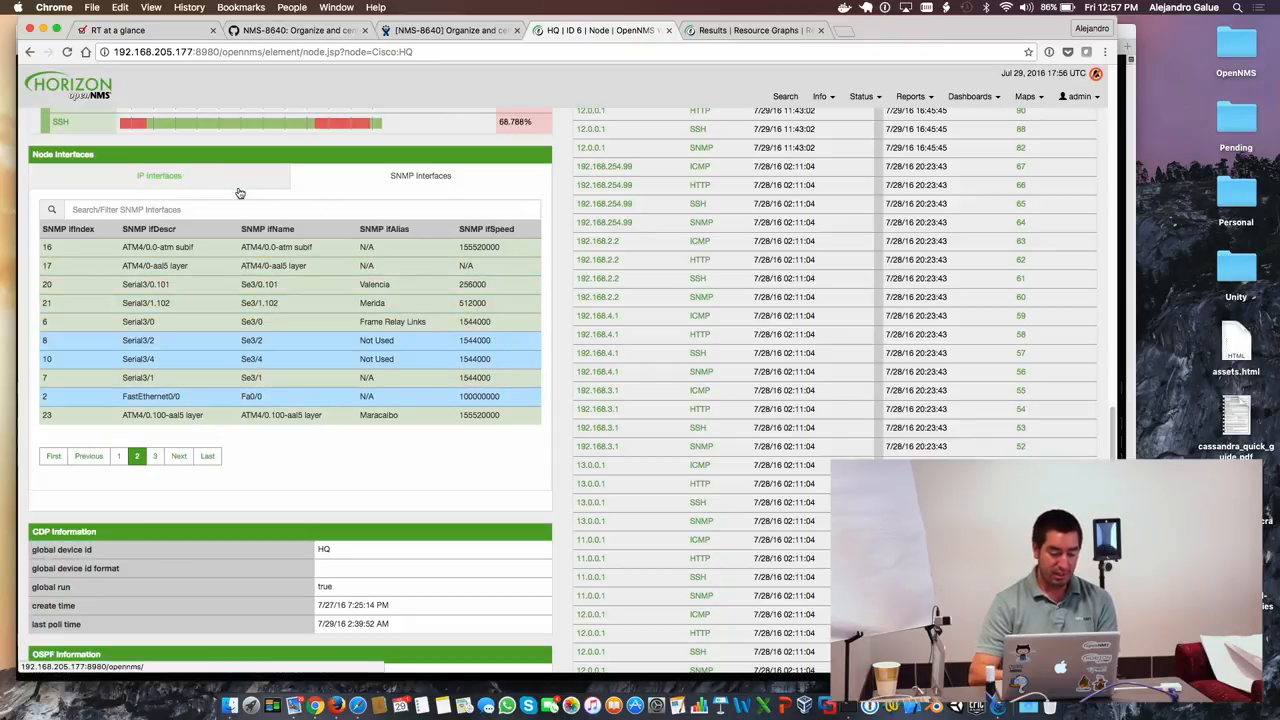
{"action": "type", "text": "A"}
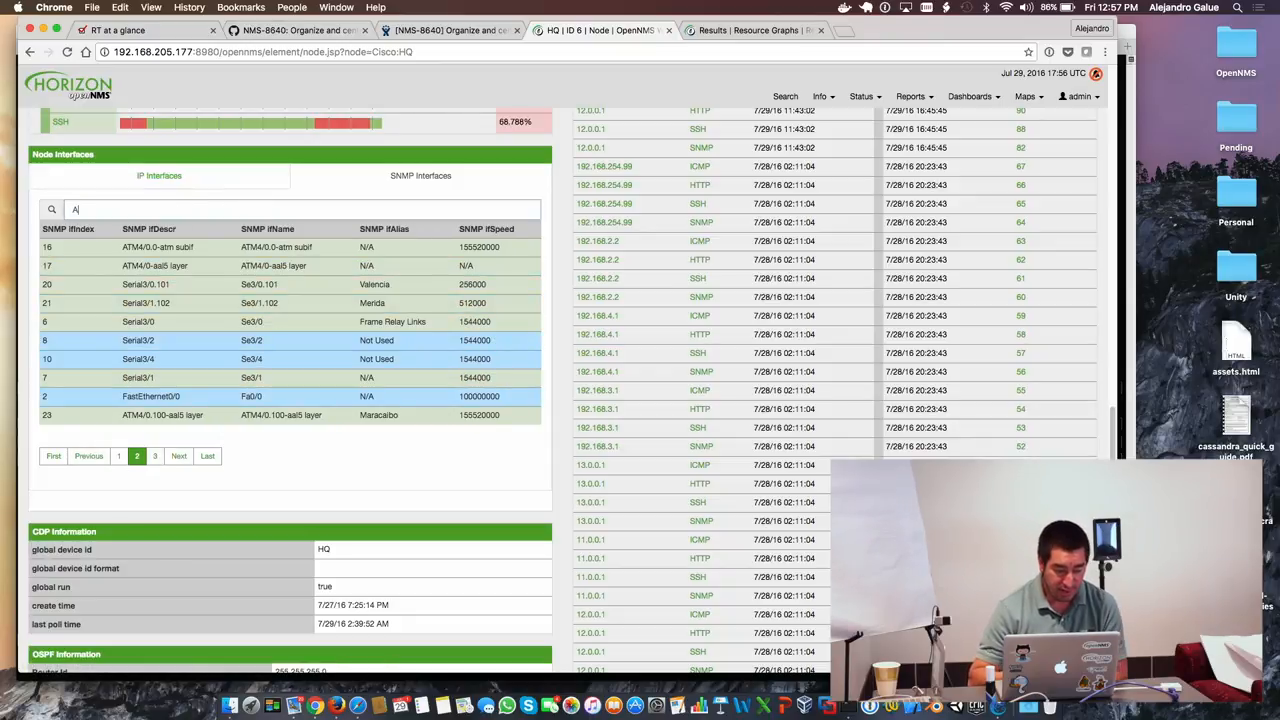
{"action": "type", "text": "TM"}
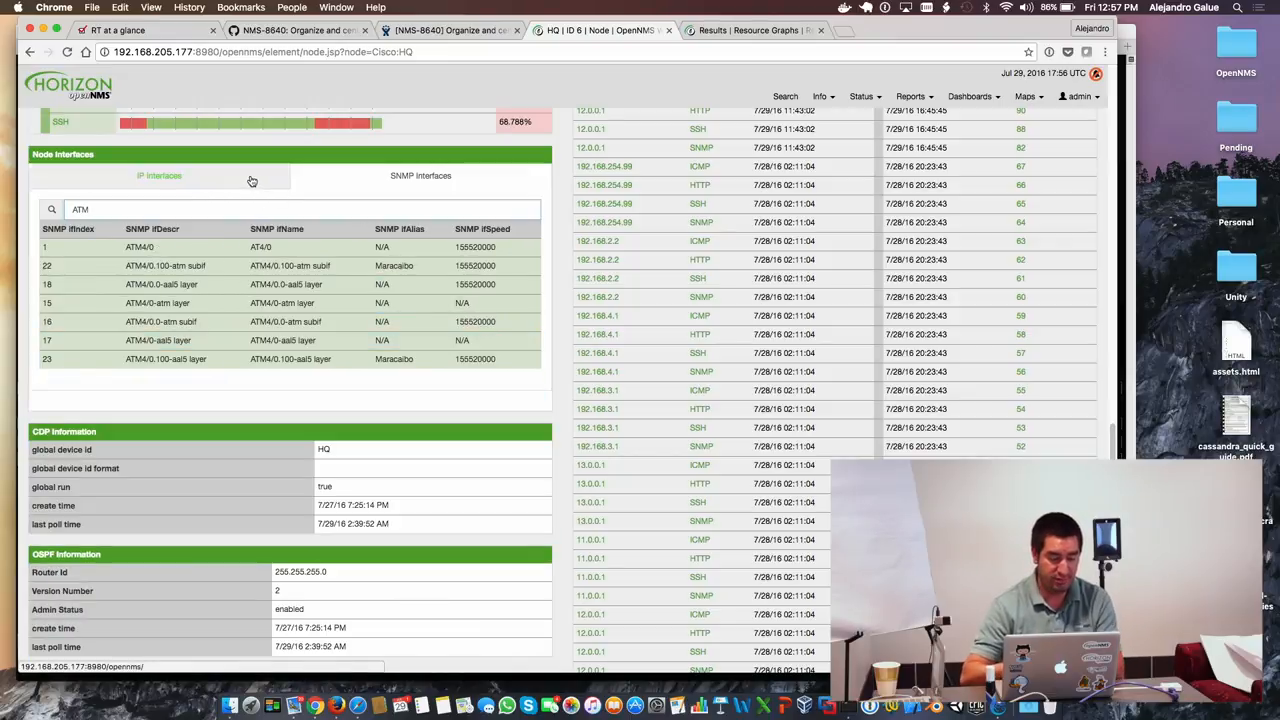
{"action": "left_click", "coordinate": [158, 176]}
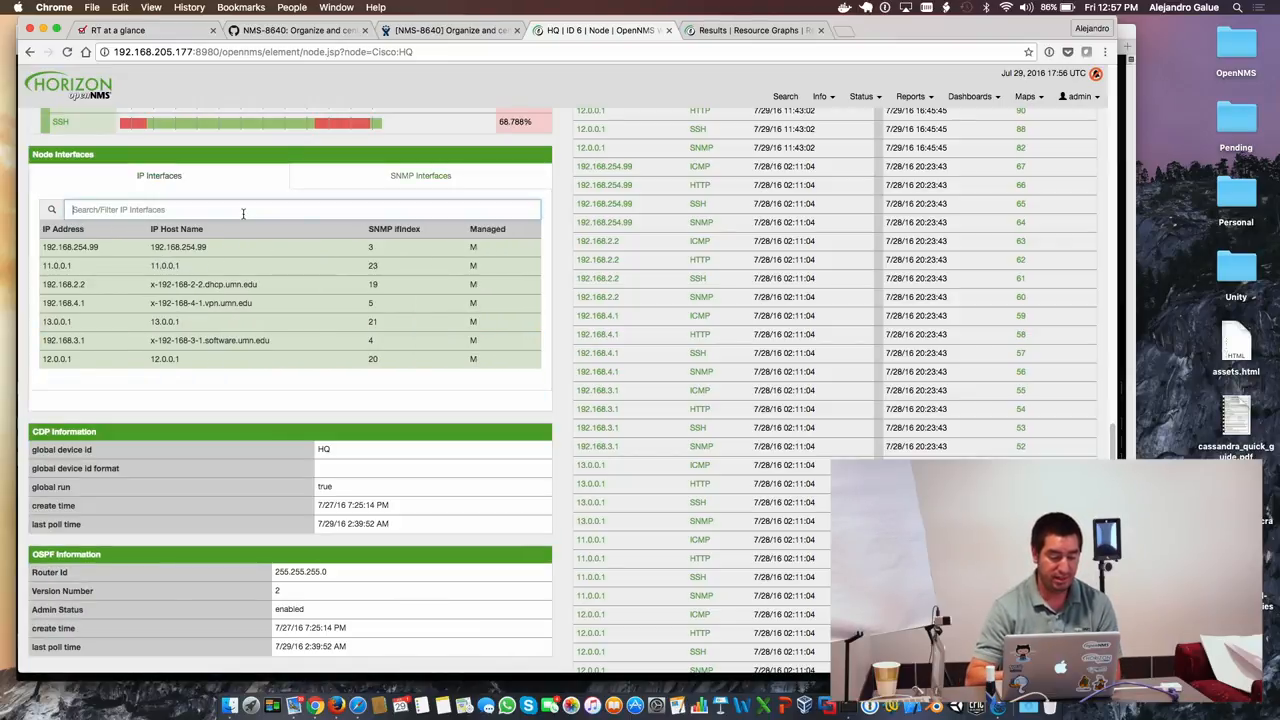
{"action": "type", "text": "umn"}
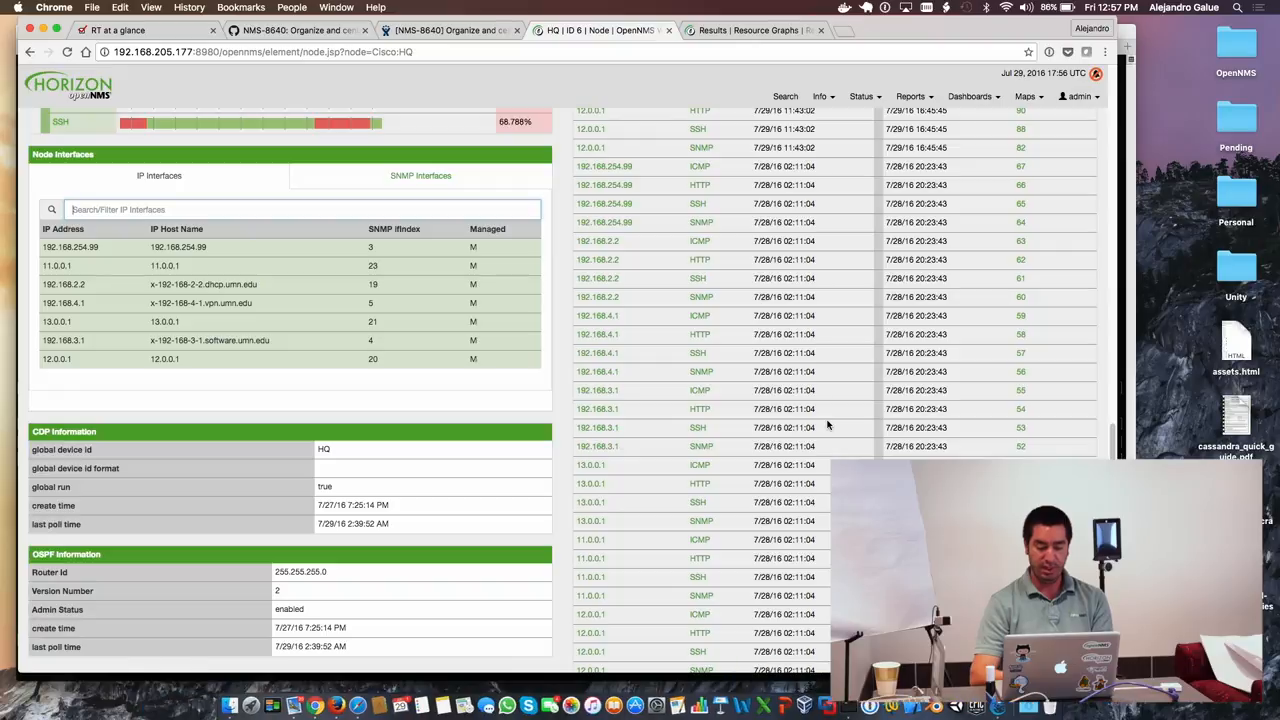
{"action": "mouse_move", "coordinate": [520, 268]}
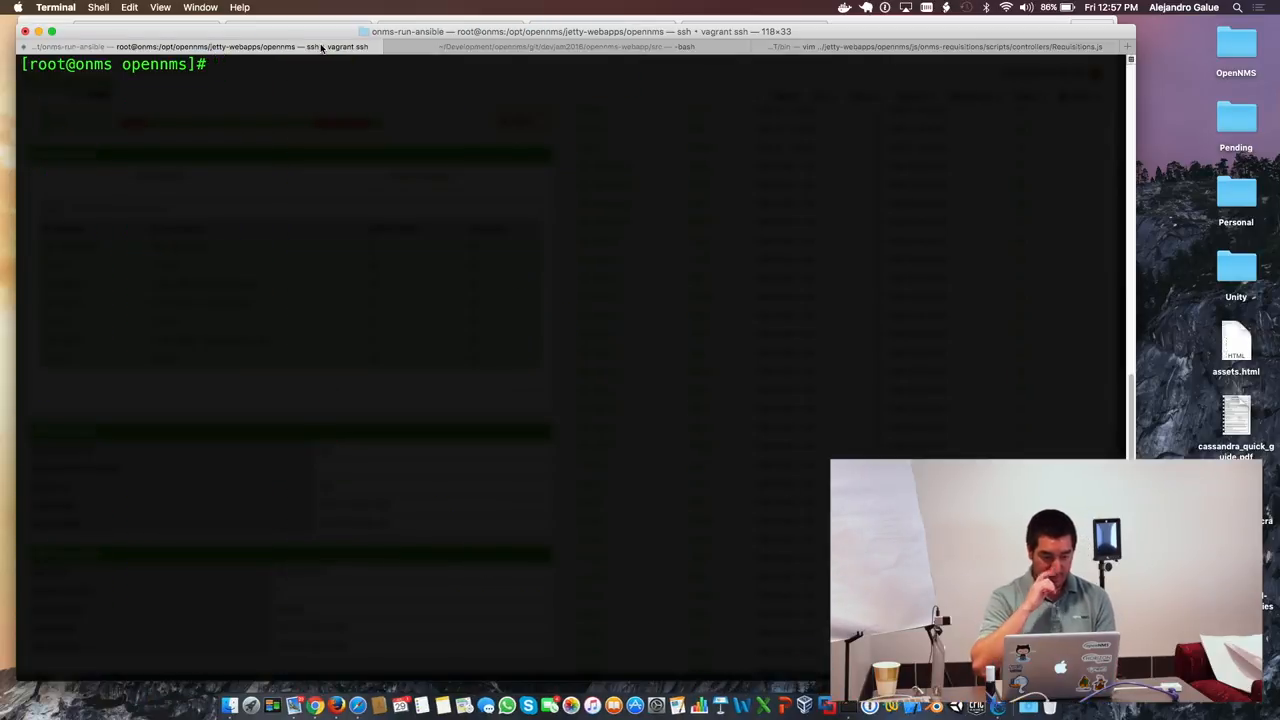
- View element/node.jsp, interfaceAvailability-box.jsp and includes/node-interfaces.html in vim, then start on the js/node- controller
{"action": "type", "text": "vim"}
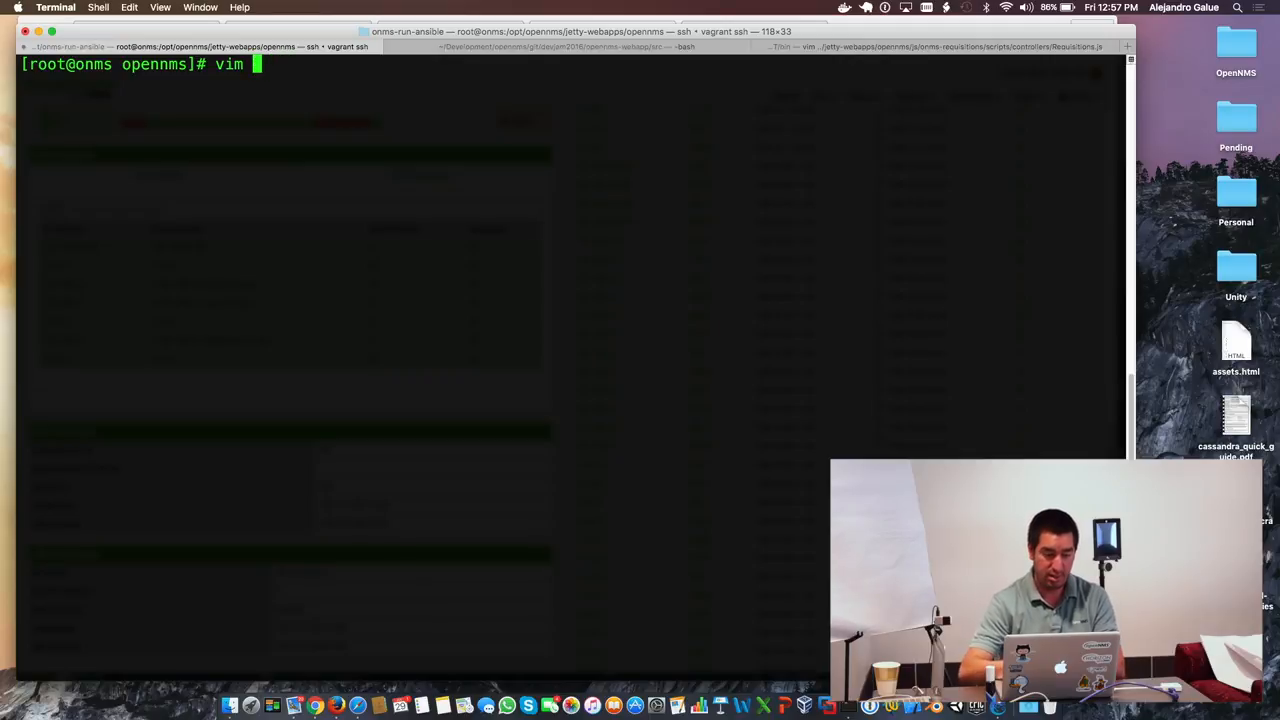
{"action": "type", "text": "element/node.jsp"}
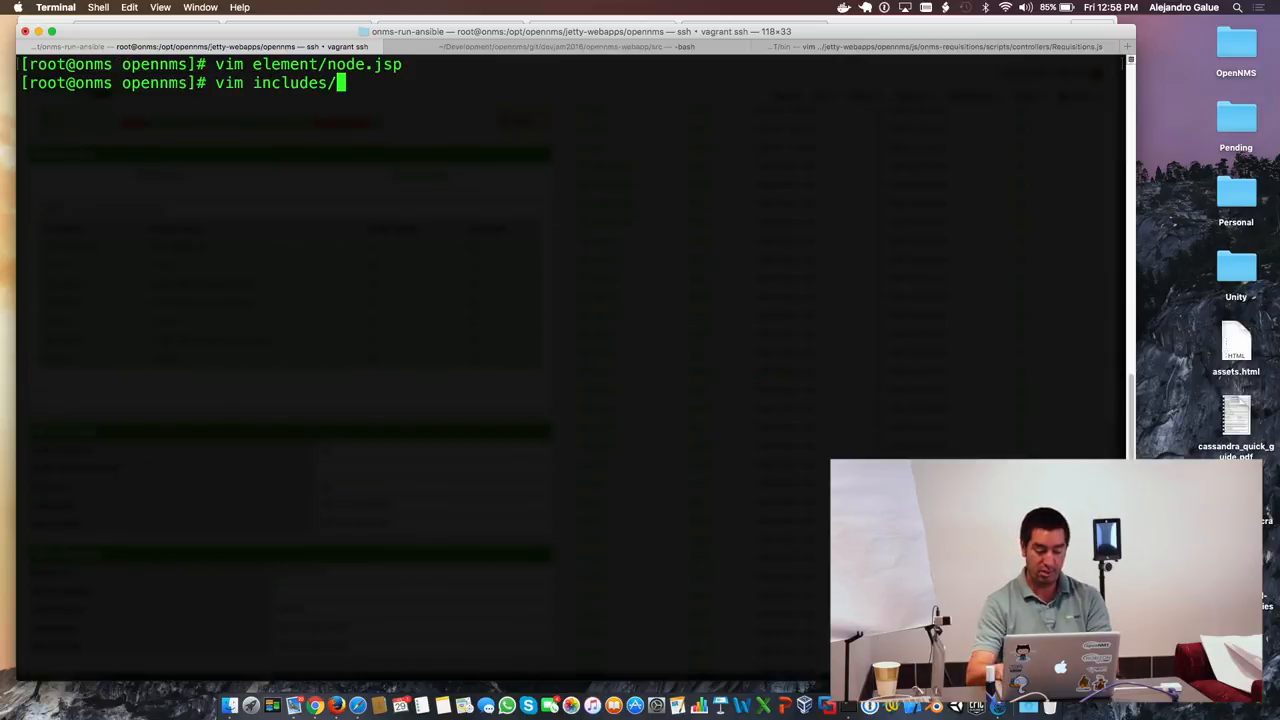
{"action": "type", "text": "interfaceAvailability-box.jsp"}
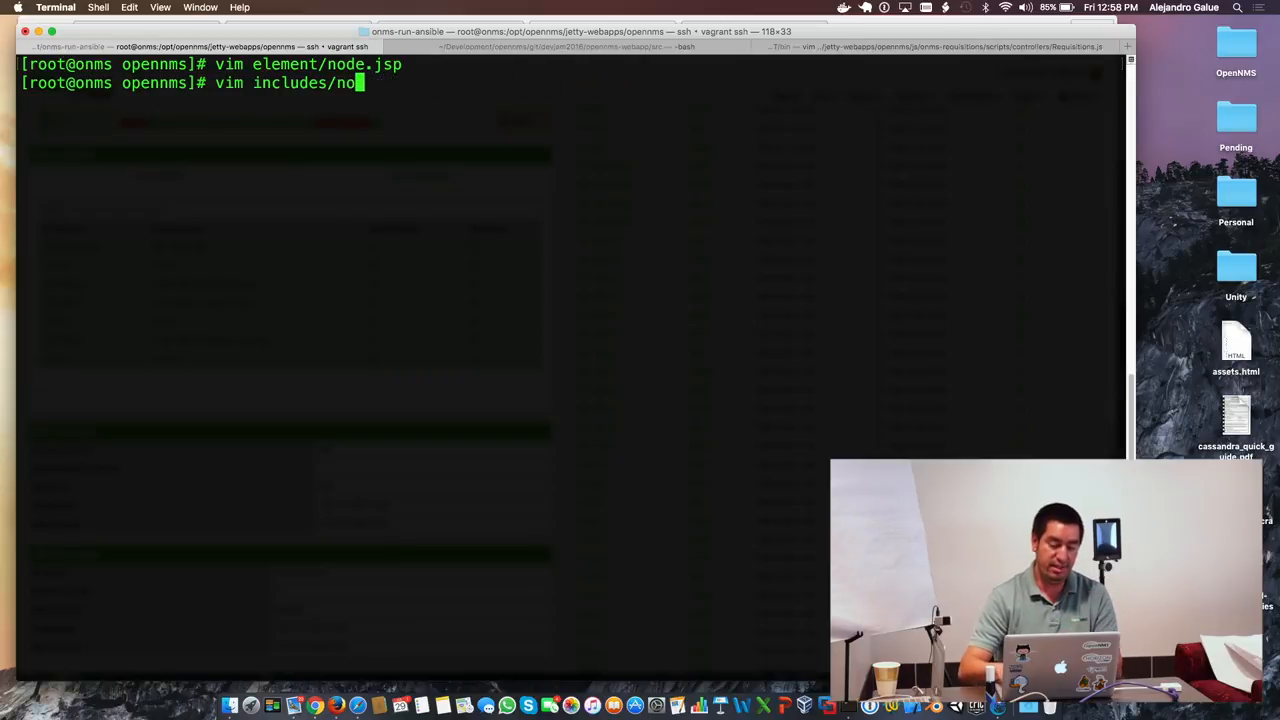
{"action": "type", "text": "de-interfaces.html"}
{"action": "type", "text": "vim"}
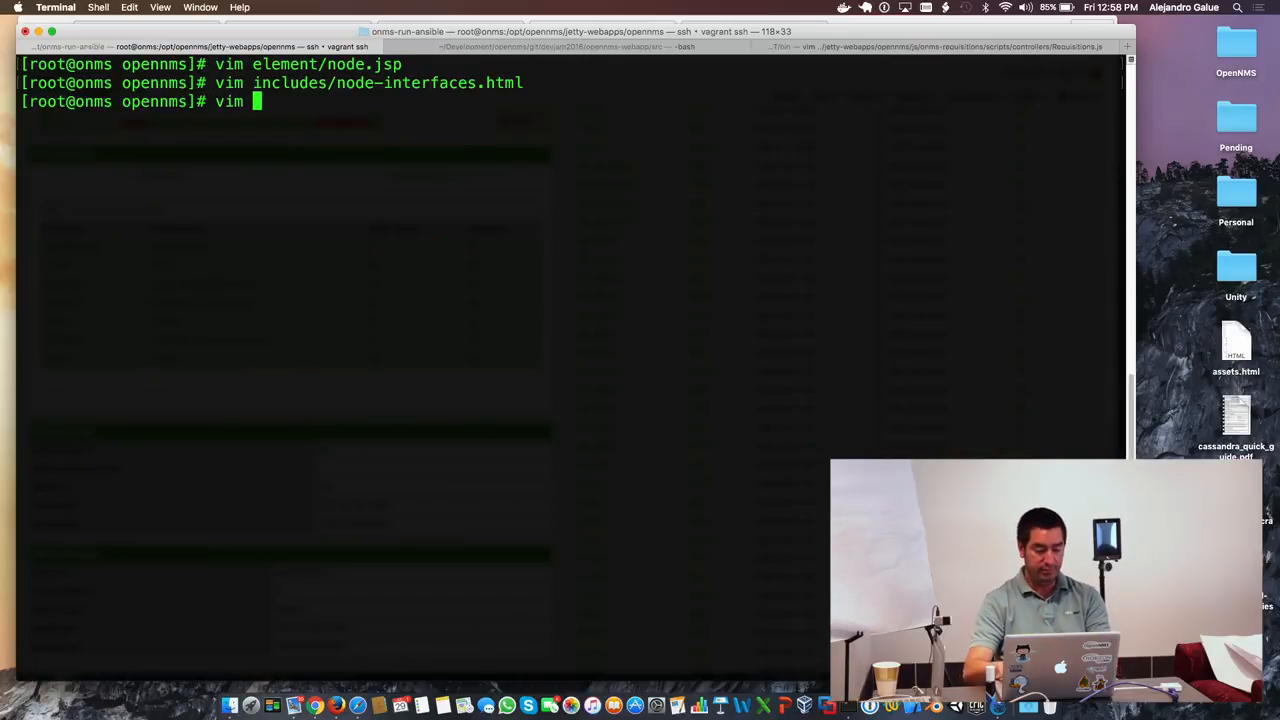
{"action": "type", "text": "js/node-"}
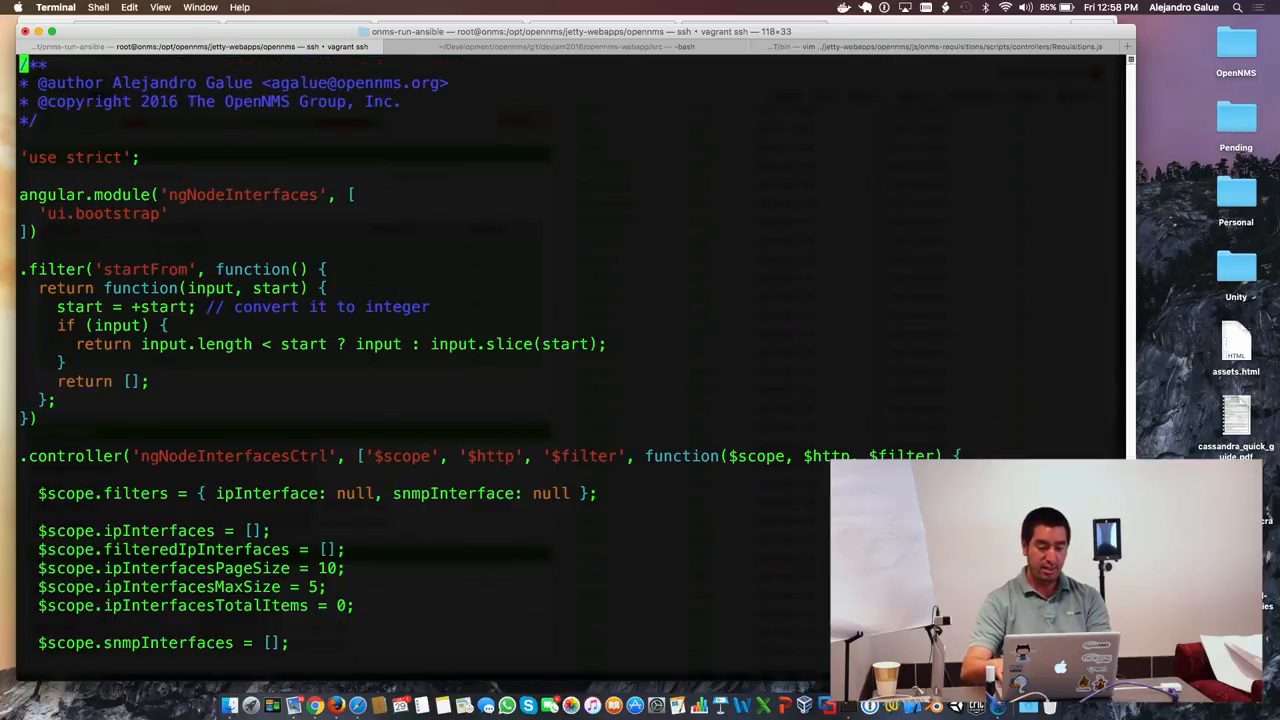
- Scroll through the ngNodeInterfaces controller's filters, loaders and watches, then quit vim with :q
{"action": "scroll", "scroll_direction": "down", "scroll_amount": 3}
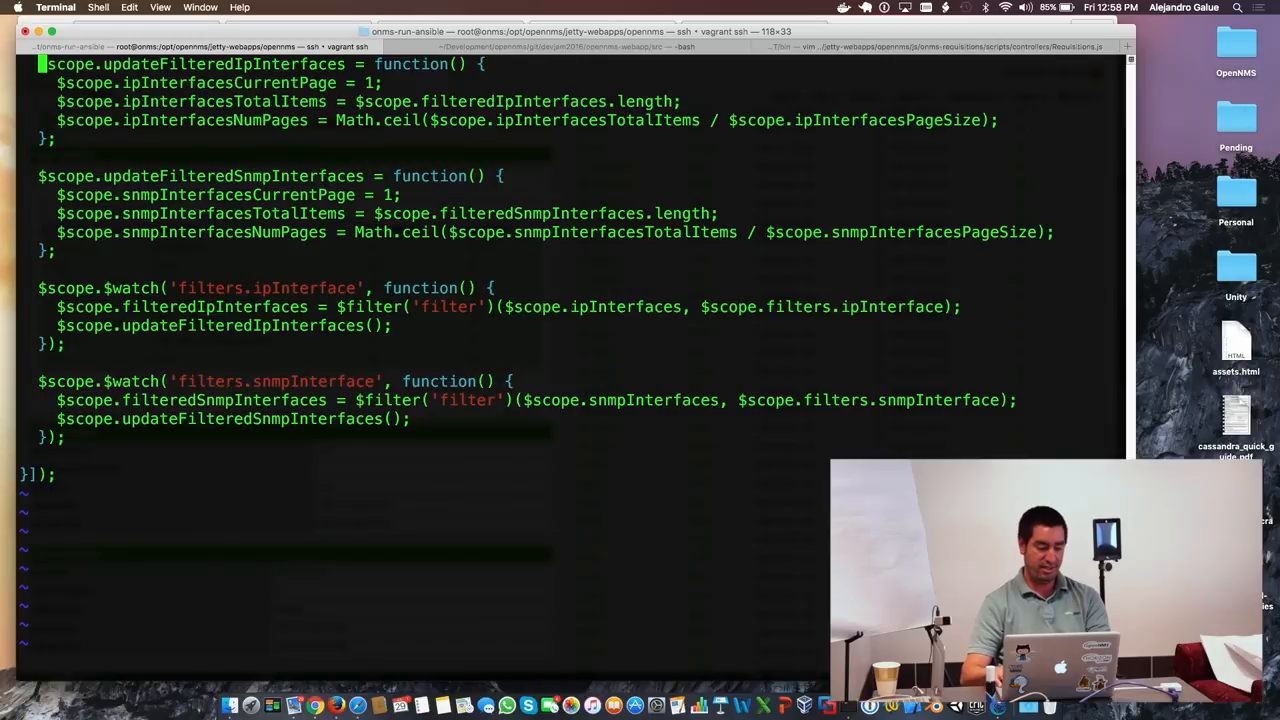
{"action": "scroll", "scroll_direction": "down", "scroll_amount": 3}
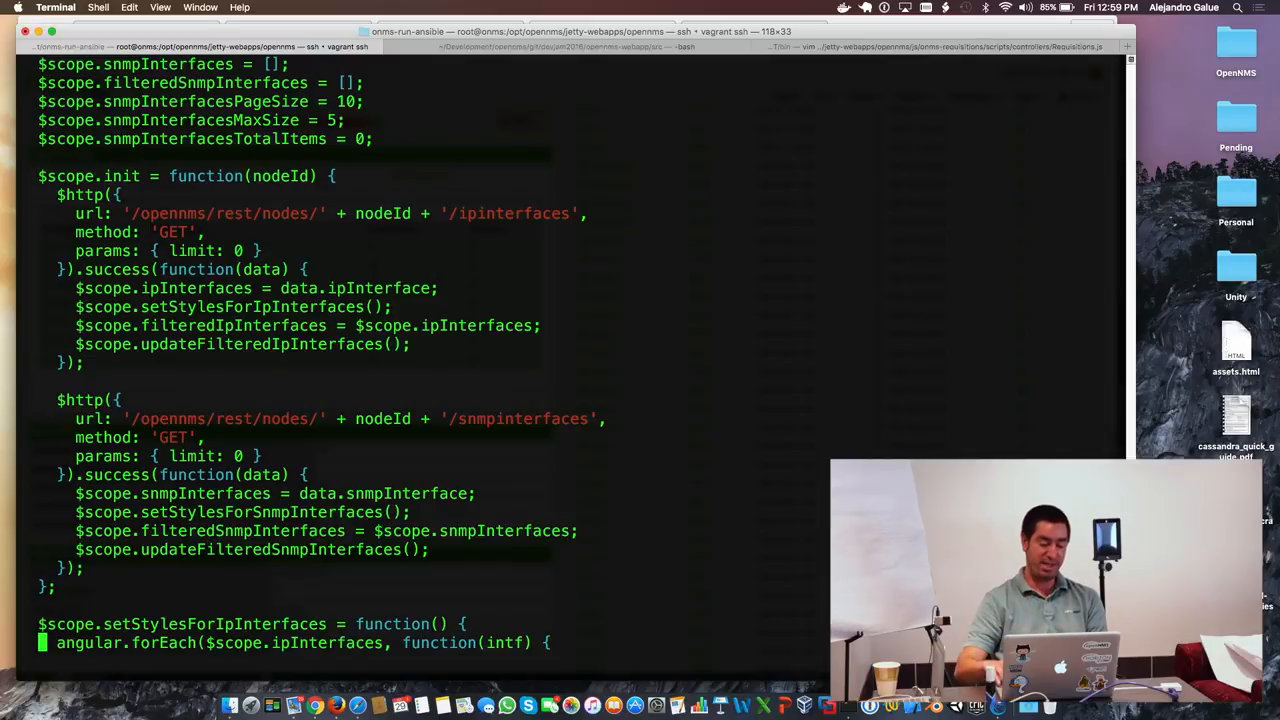
{"action": "scroll", "scroll_direction": "down", "scroll_amount": 3}
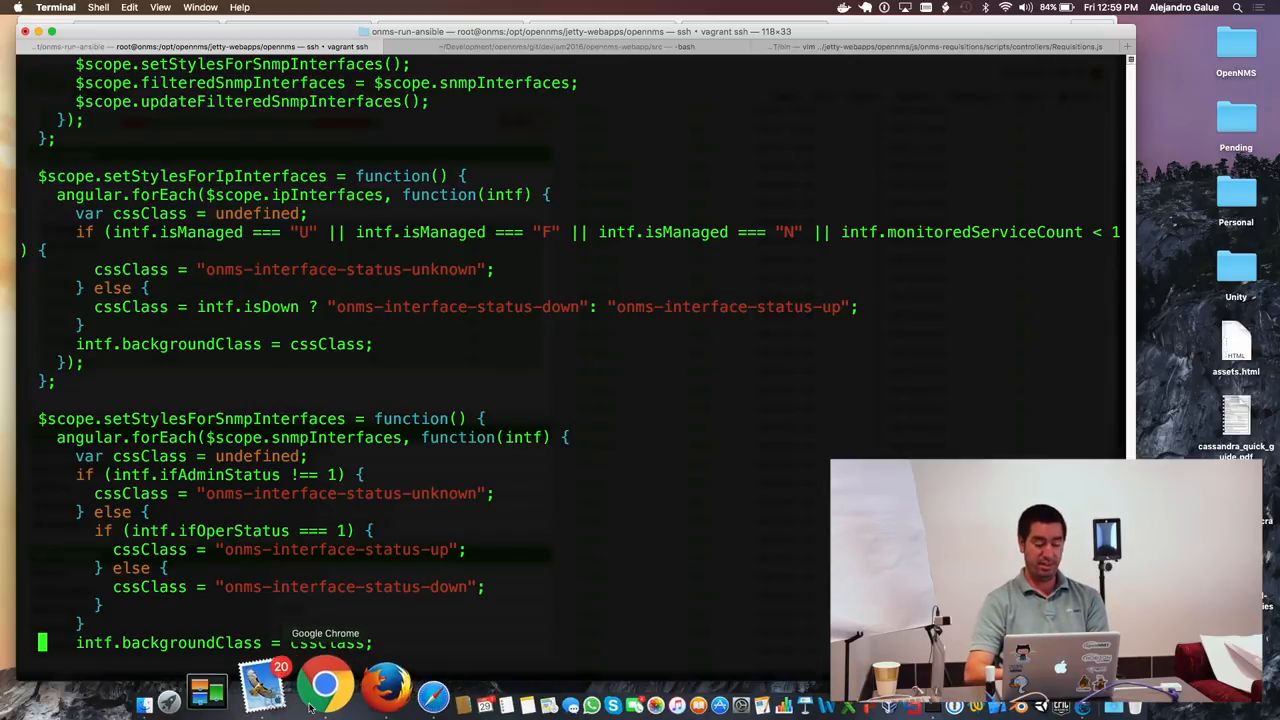
{"action": "left_click", "coordinate": [324, 688]}
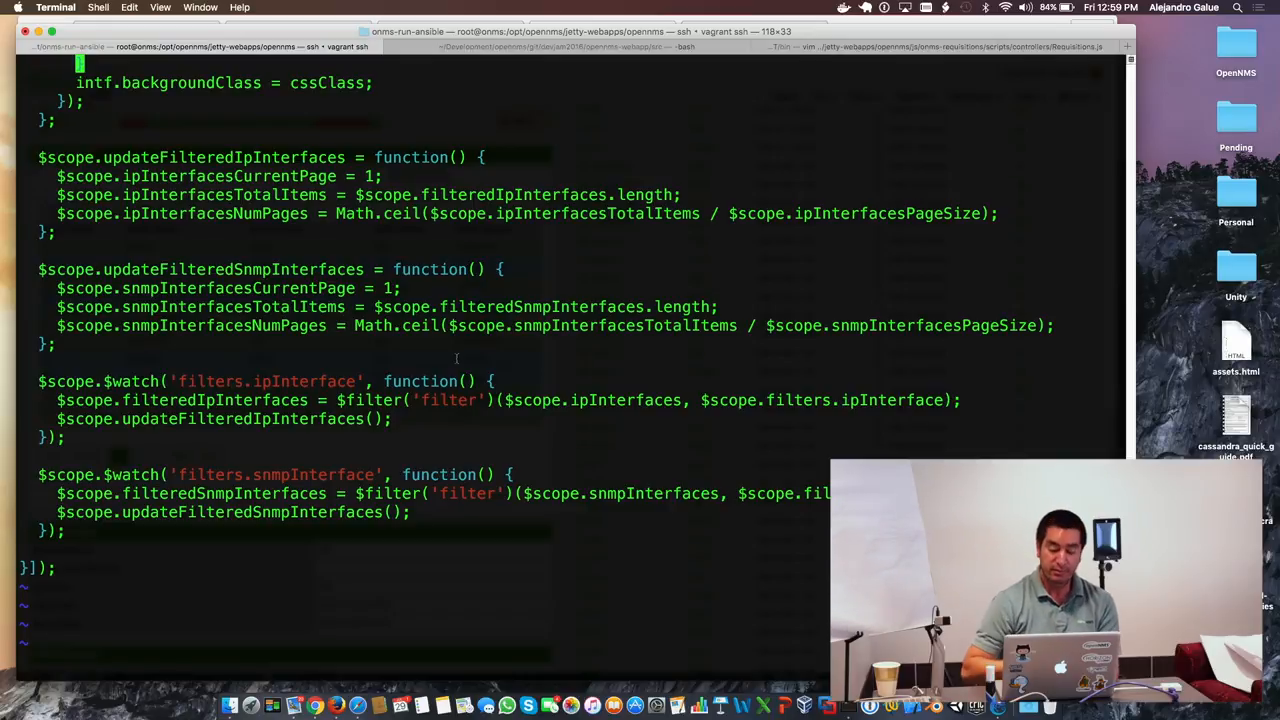
{"action": "type", "text": ":q"}
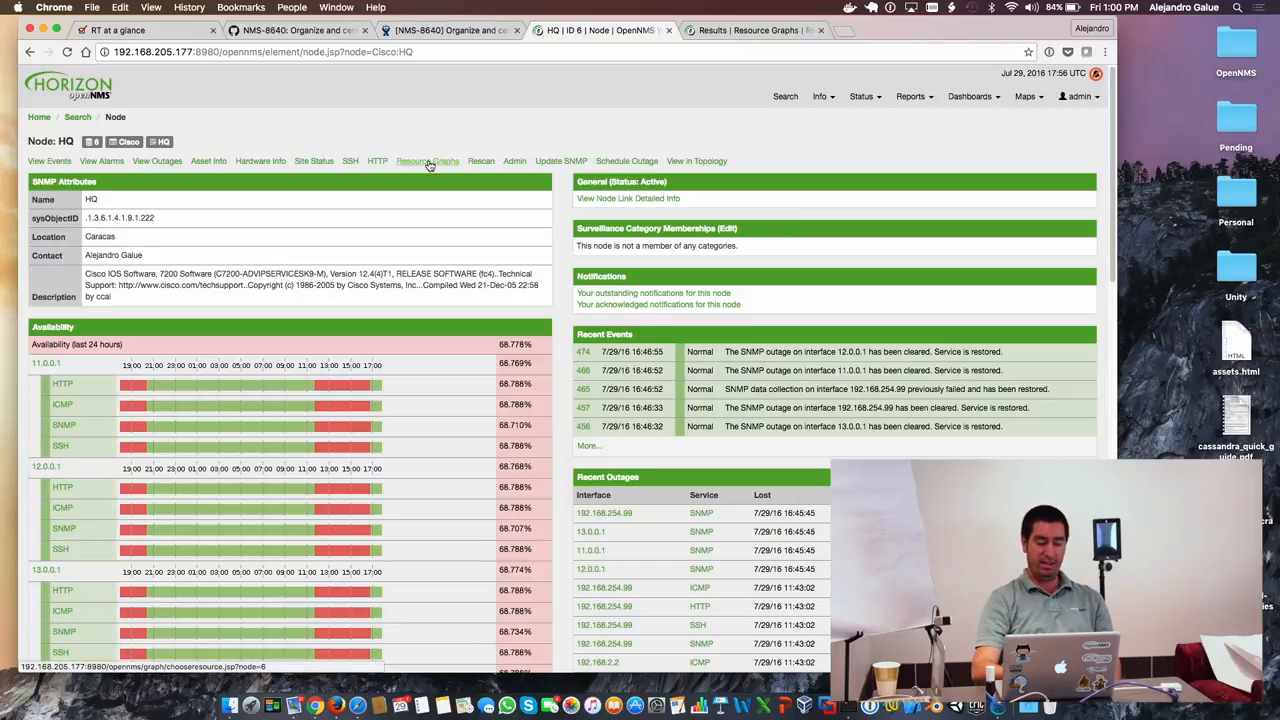
- Show HQ's grouped Choose resources page with SNMP Node, Interface and Response Time groups
{"action": "left_click", "coordinate": [428, 160]}
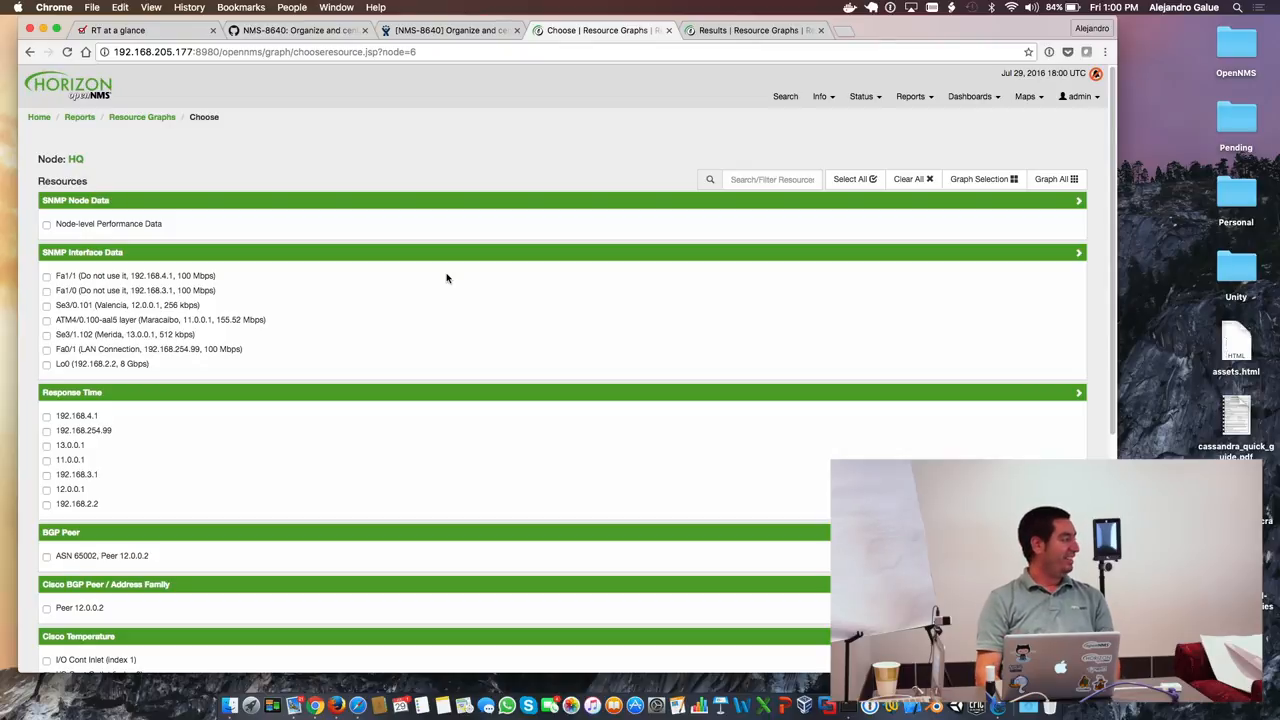
{"action": "mouse_move", "coordinate": [428, 320]}
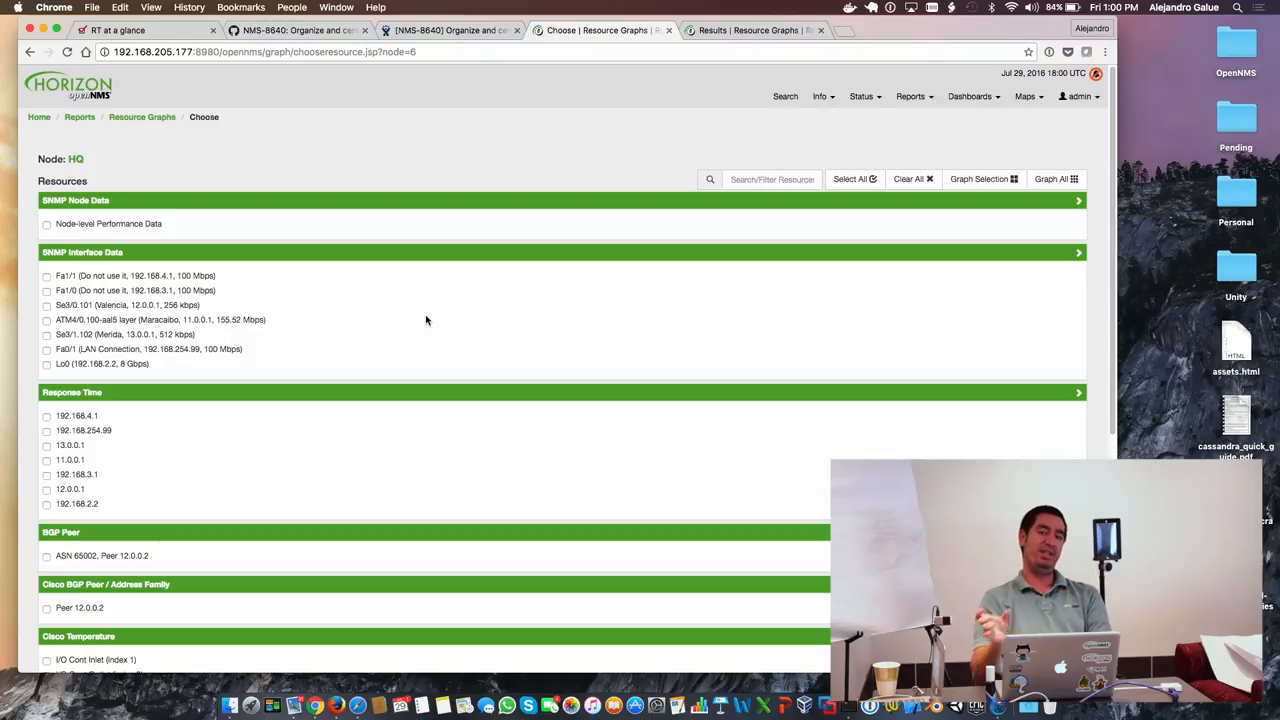
{"action": "mouse_move", "coordinate": [588, 358]}
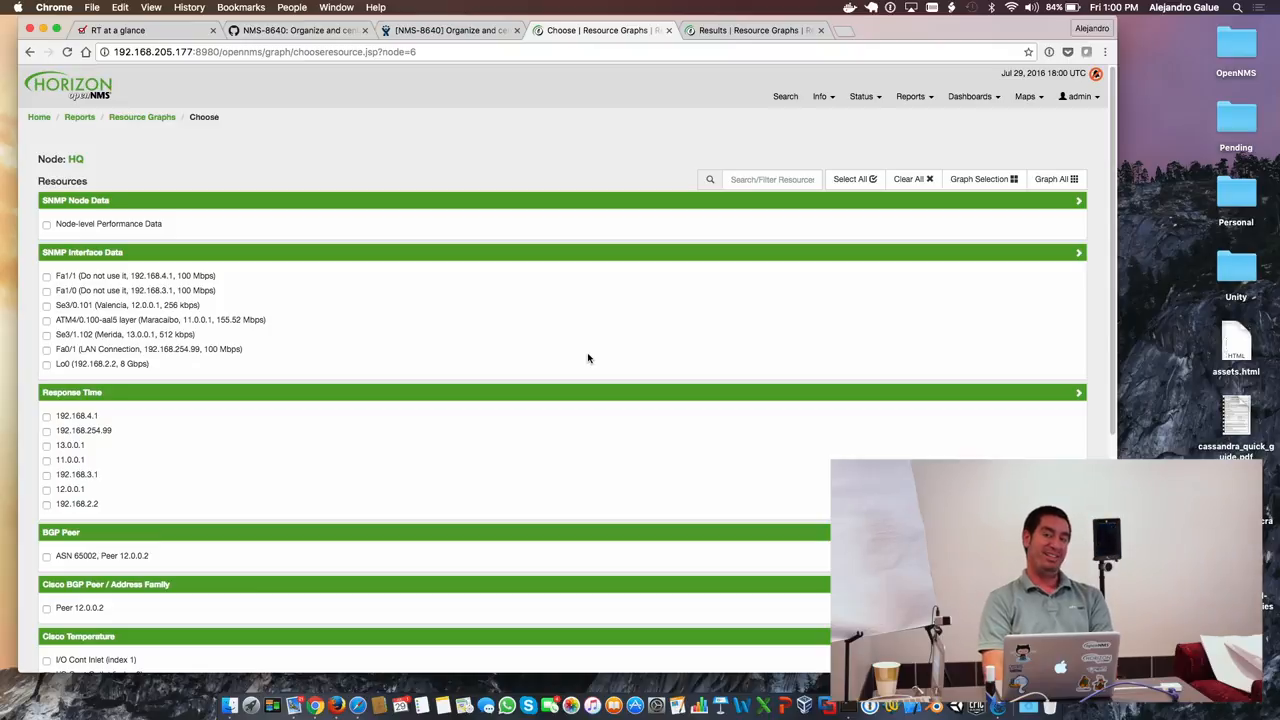
{"action": "scroll", "scroll_direction": "down", "scroll_amount": 3}
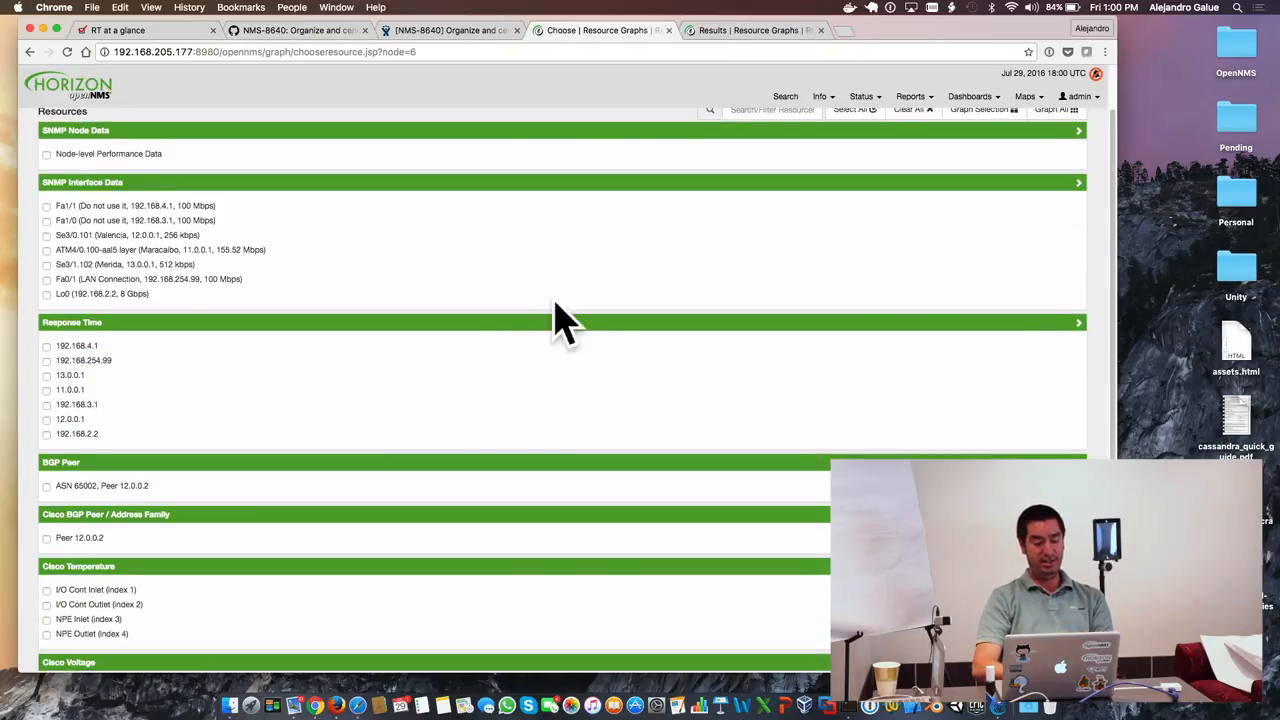
{"action": "mouse_move", "coordinate": [560, 336]}
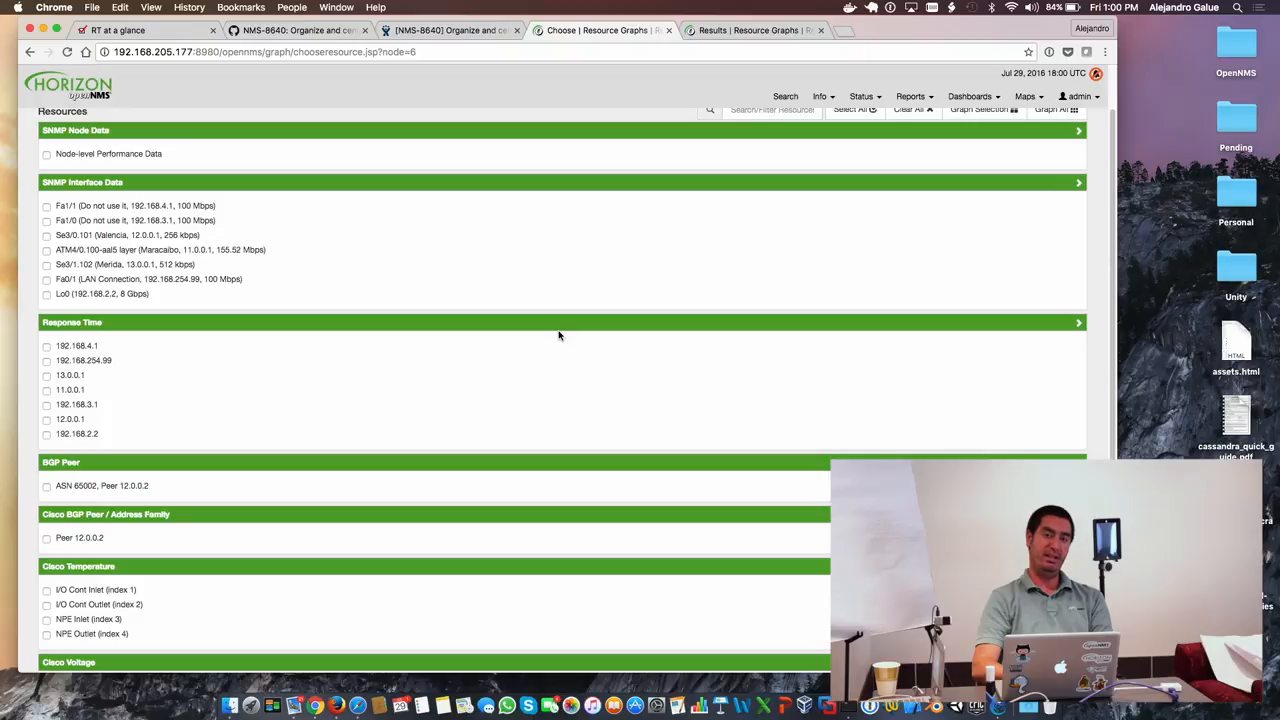